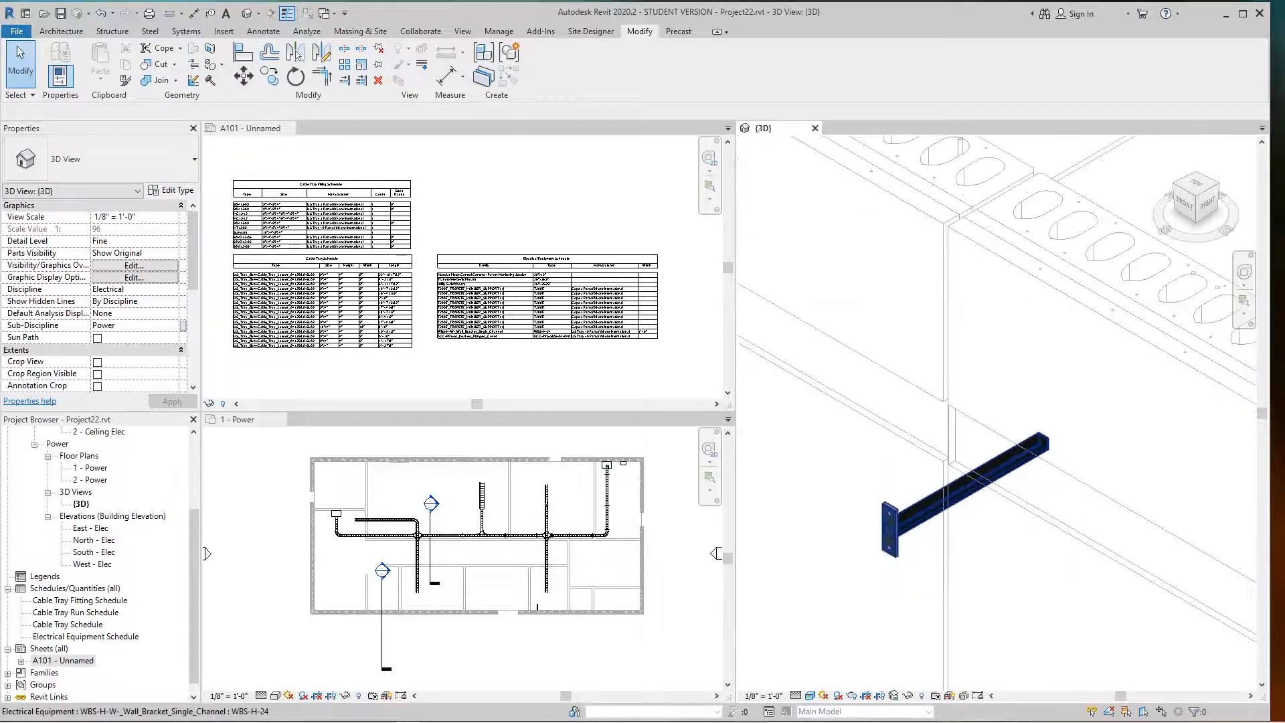
mouse_move(964, 500)
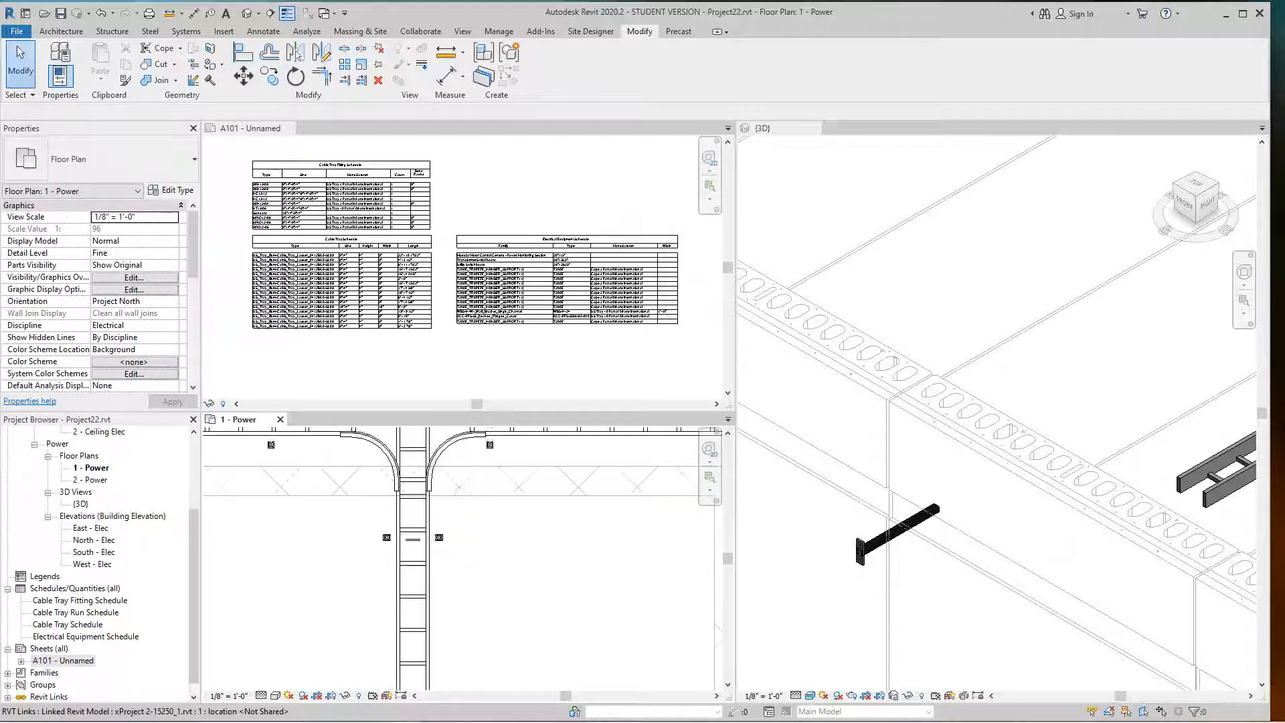
Step: Extend the ladder cable tray from its open end, turning an elbow over the wall bracket
left_click(417, 519)
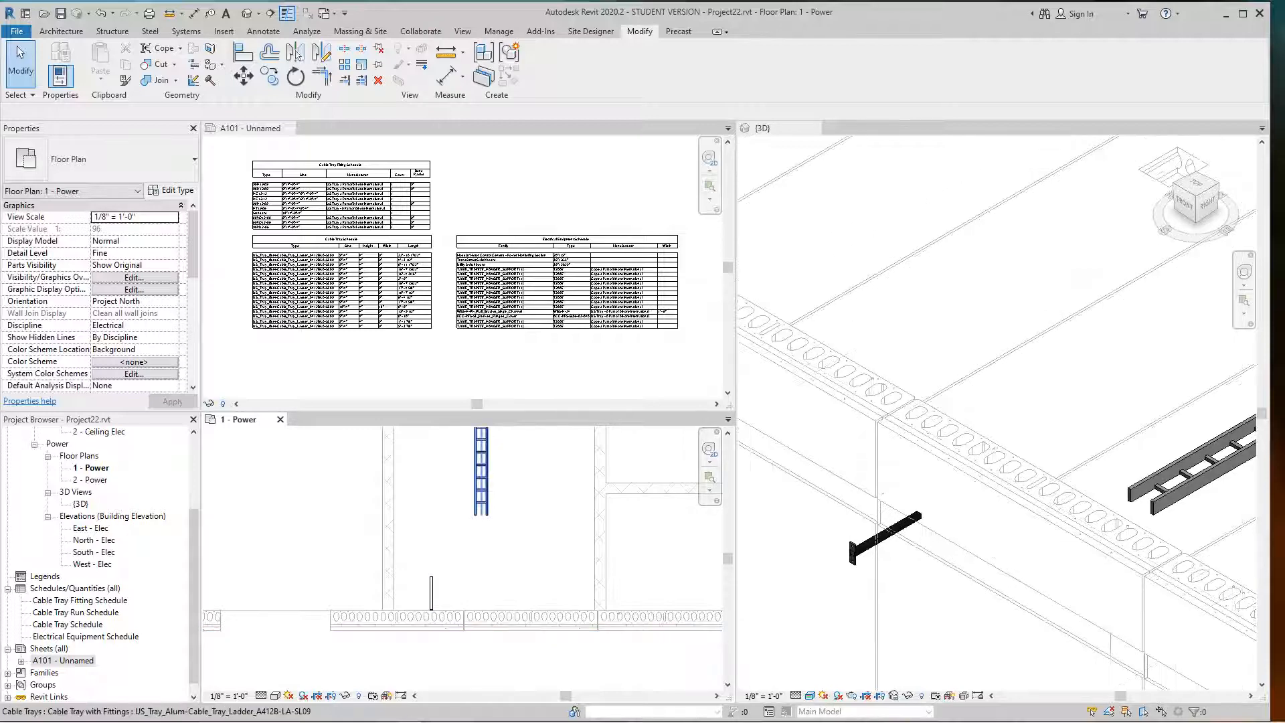
left_click(482, 475)
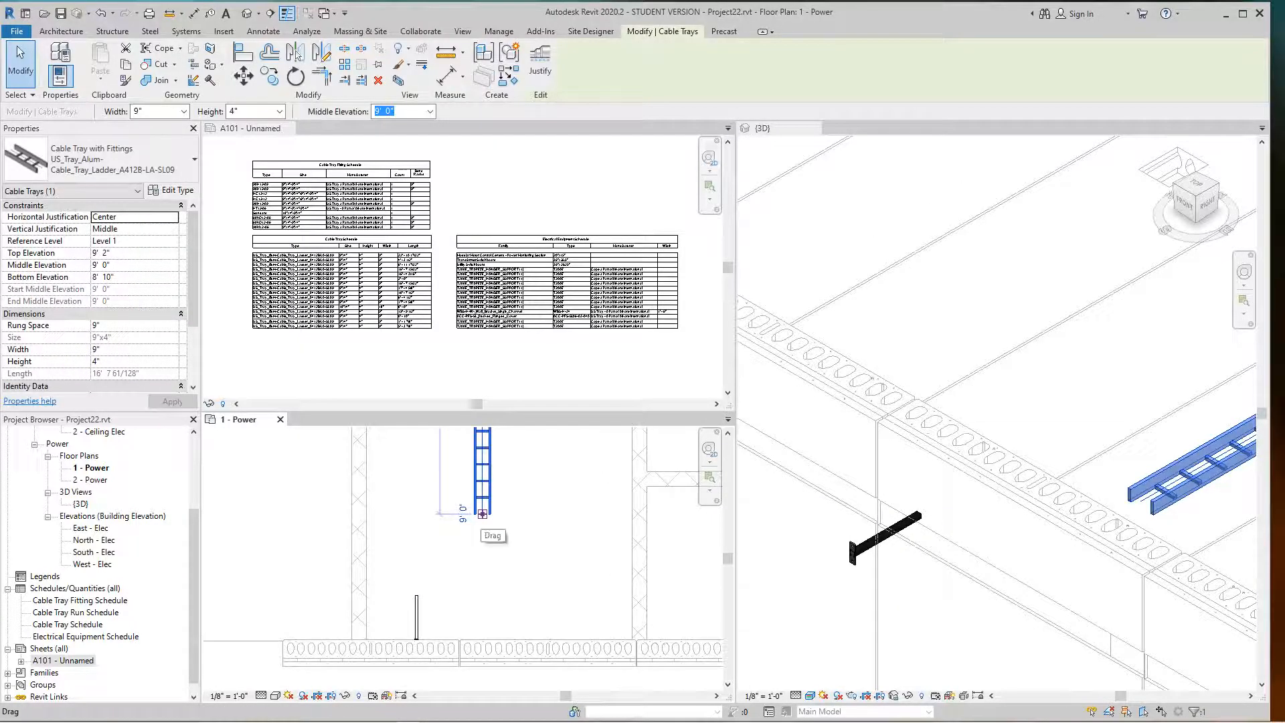
right_click(482, 514)
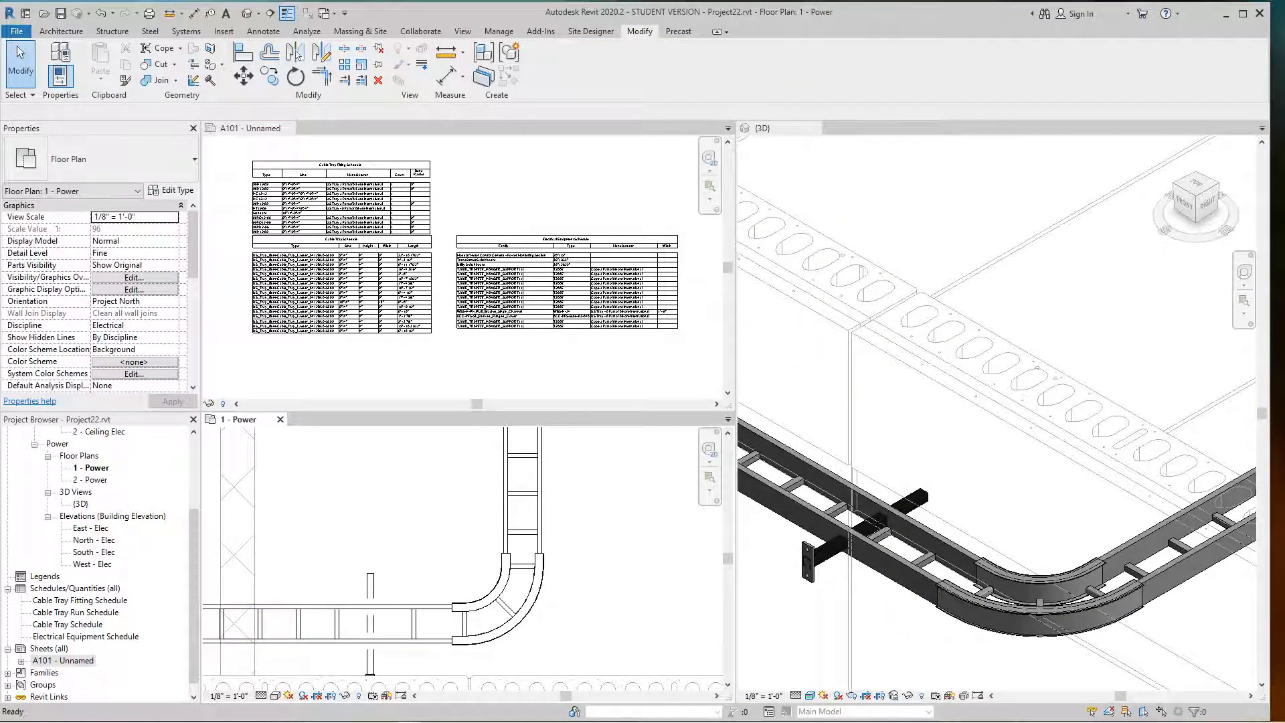
Step: Draw a short ladder cable tray piece, about 6'-10 1/2" long, along the second wall
left_click(367, 623)
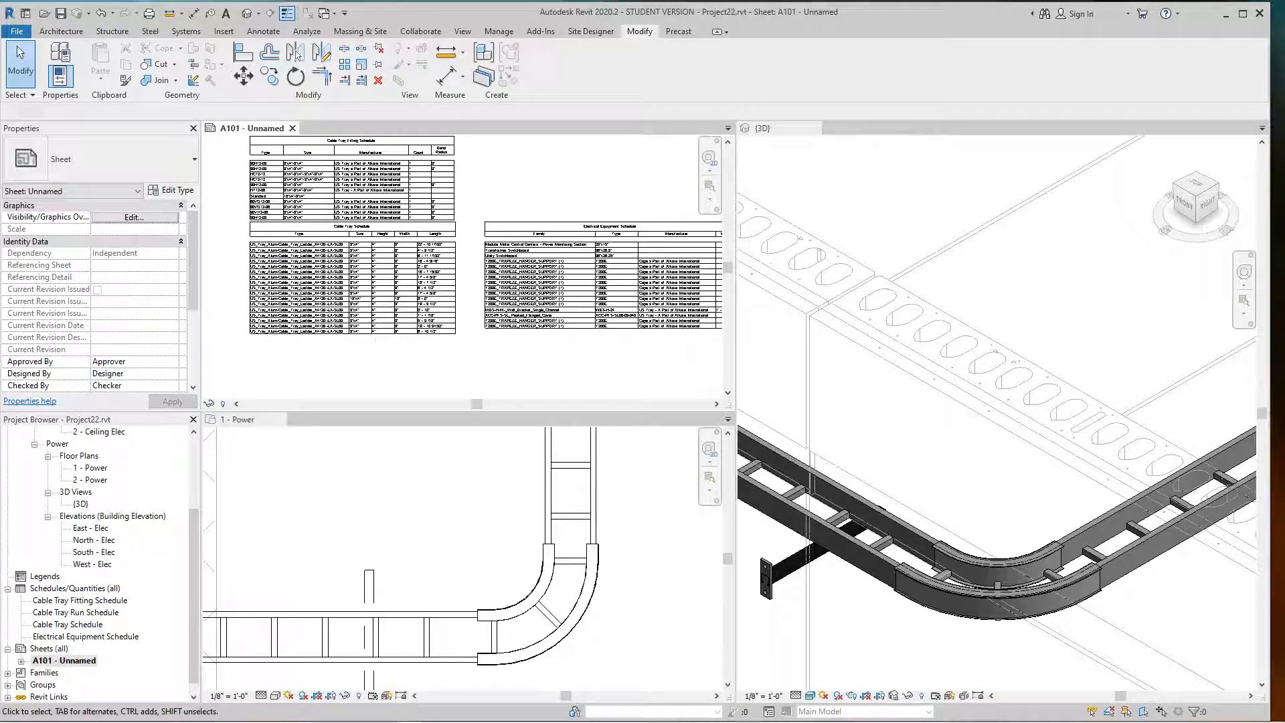
left_click(599, 295)
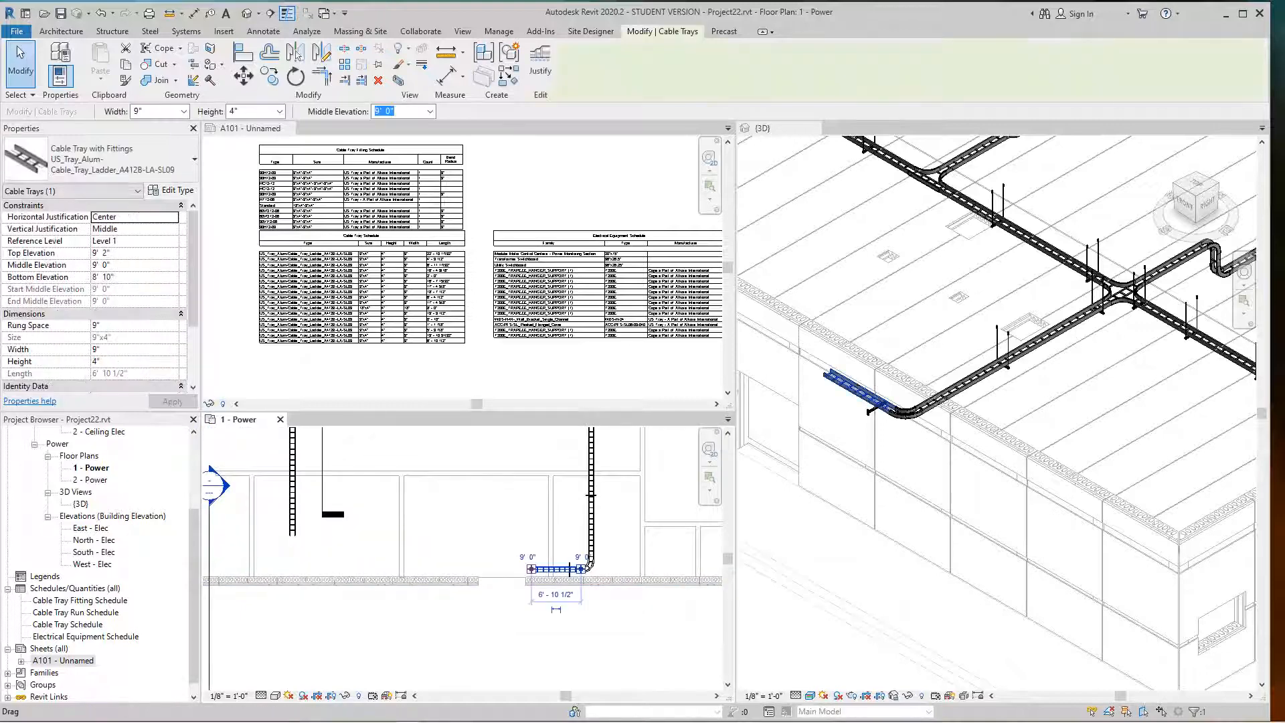
Step: Place a WBS-H-W single-channel wall bracket beneath the wall-side ladder tray
right_click(566, 566)
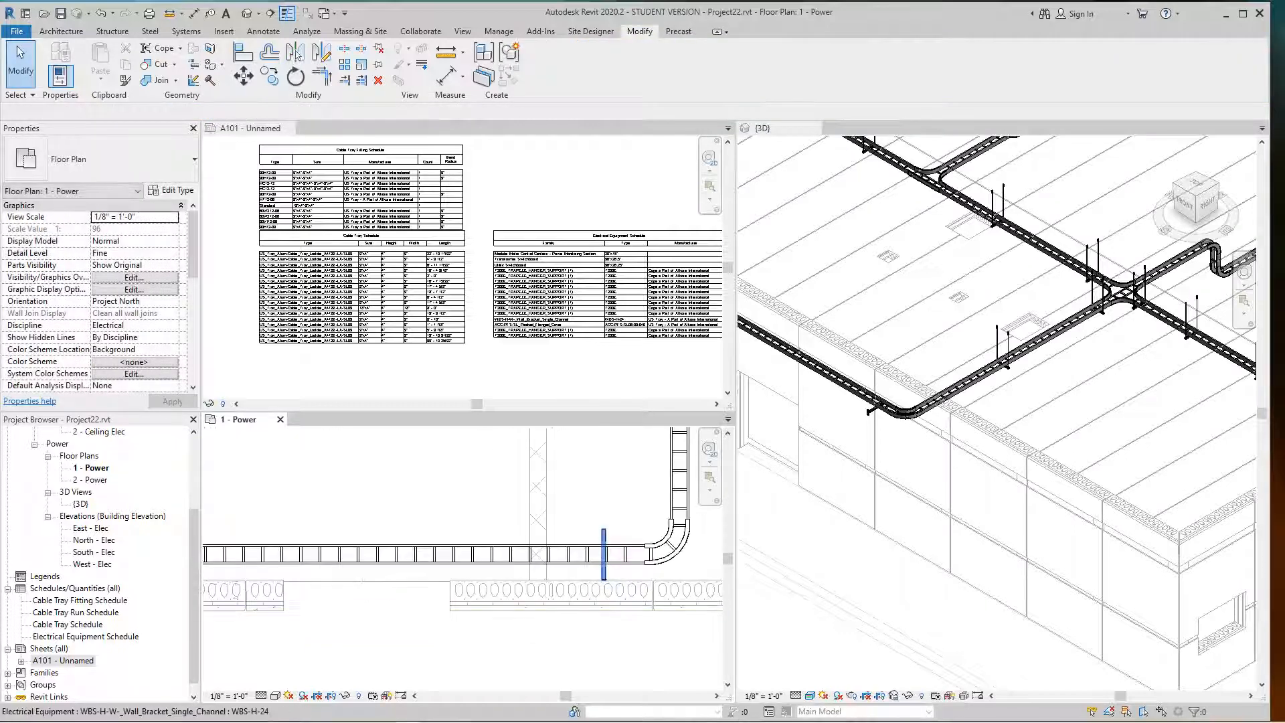
left_click(603, 537)
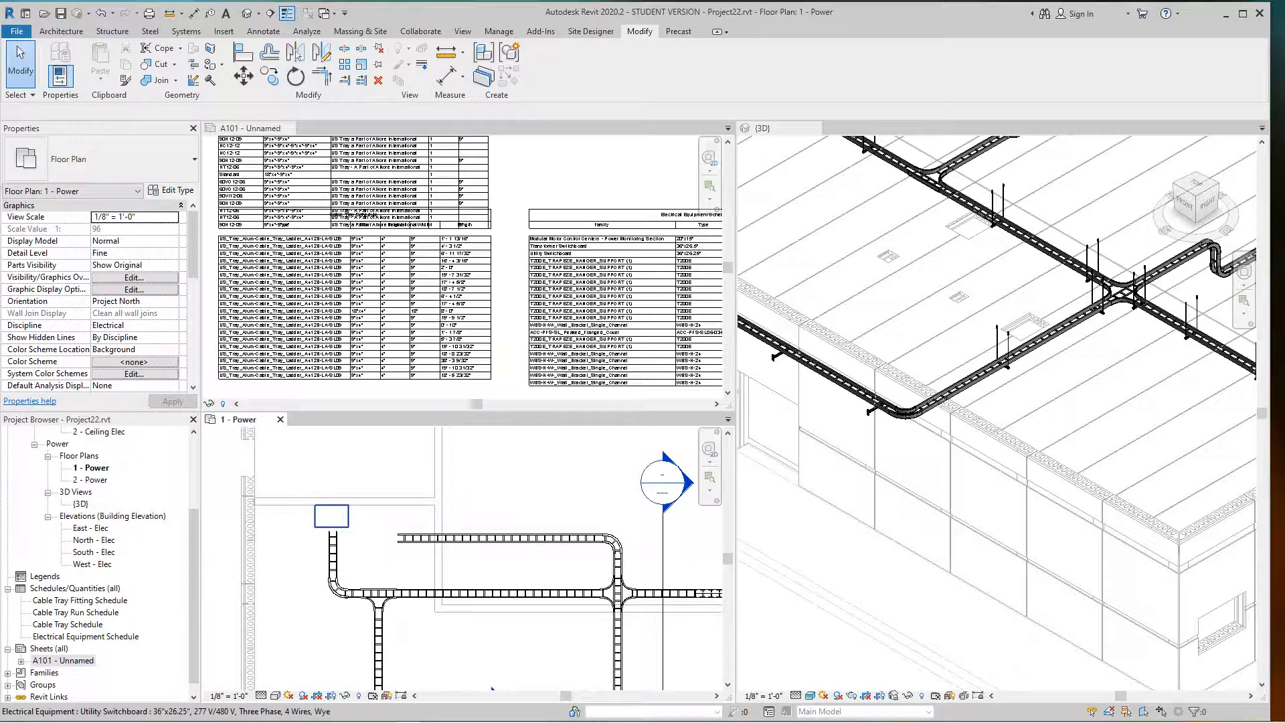
Step: Select the utility switchboard and start a 2" conduit run at 9'-0" elevation
left_click(332, 515)
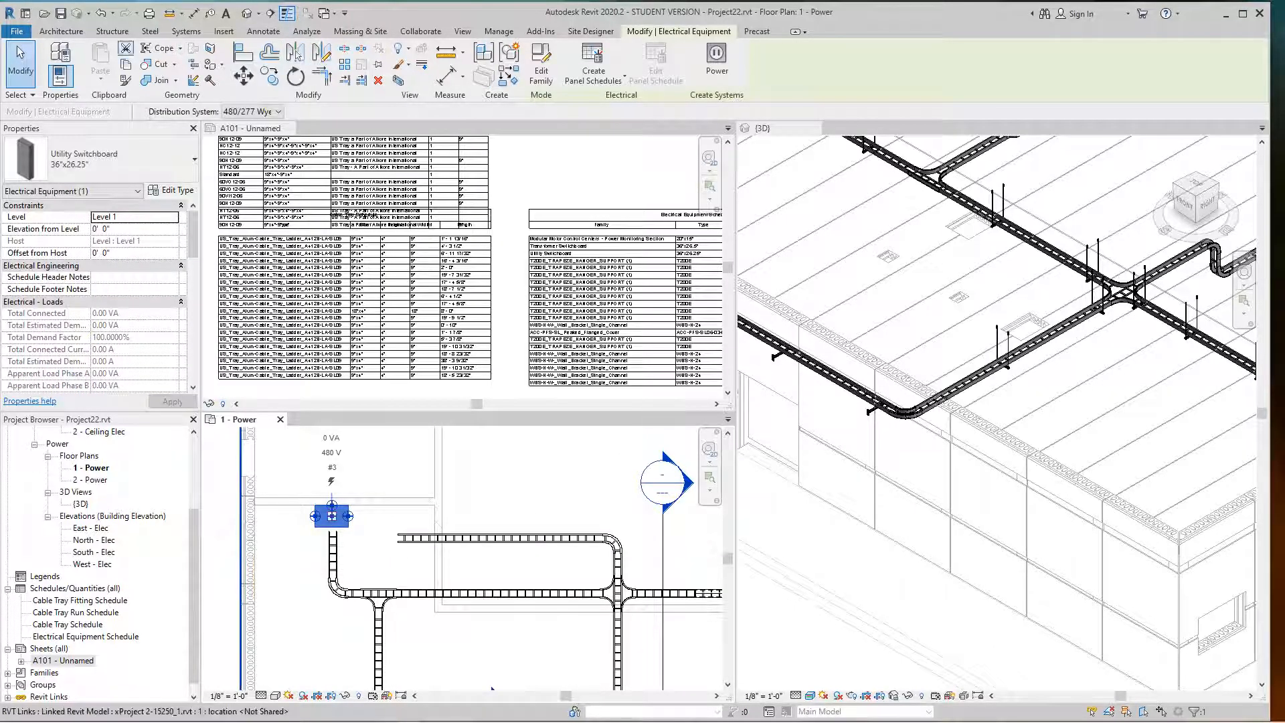
left_click(186, 32)
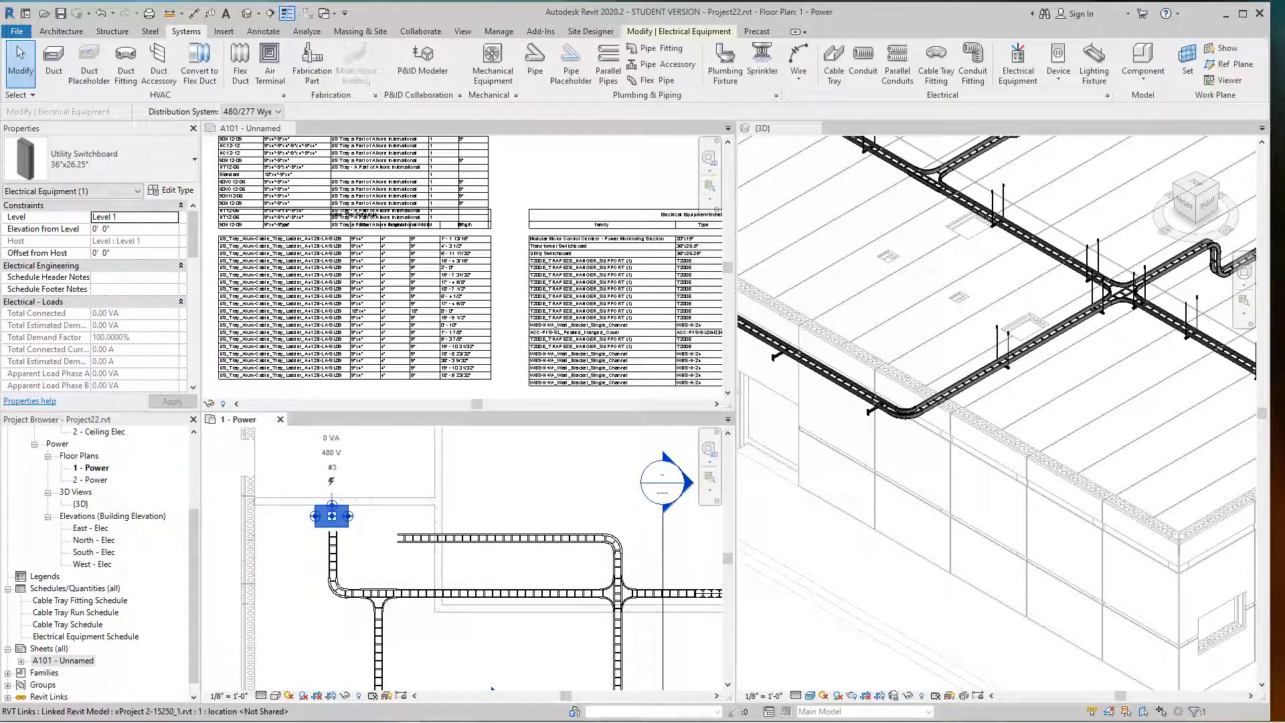
left_click(862, 63)
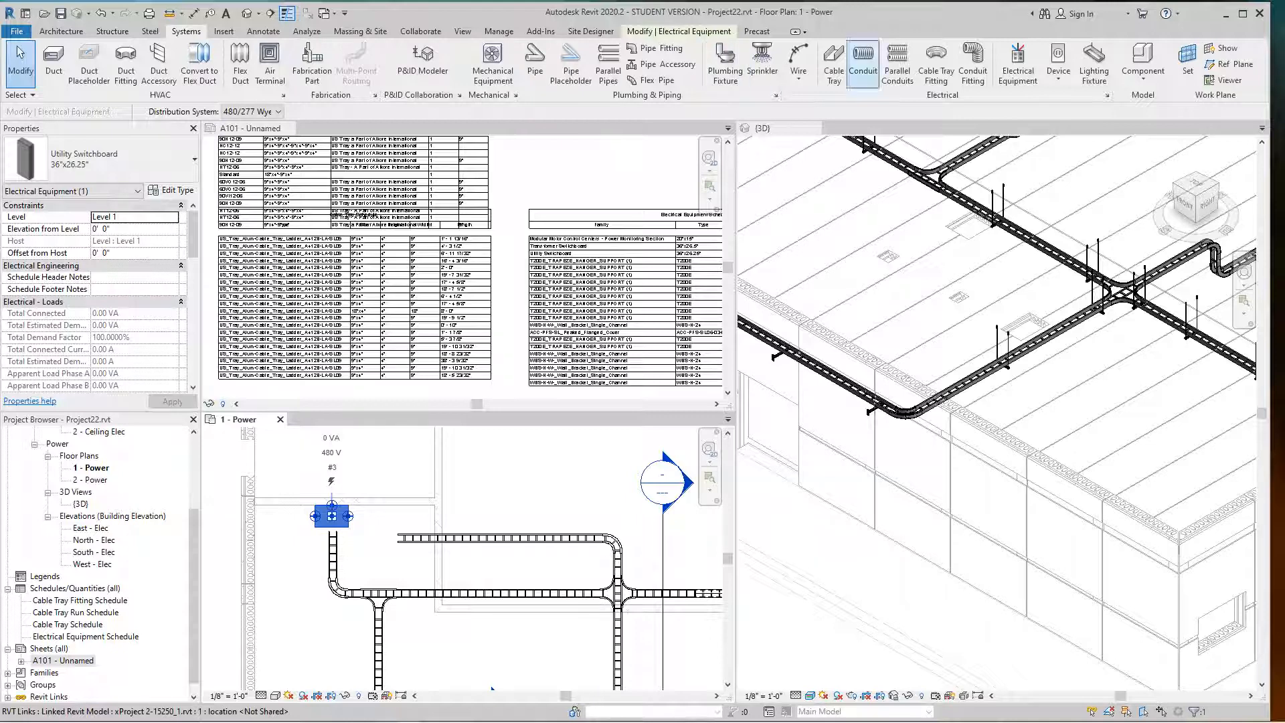
left_click(863, 65)
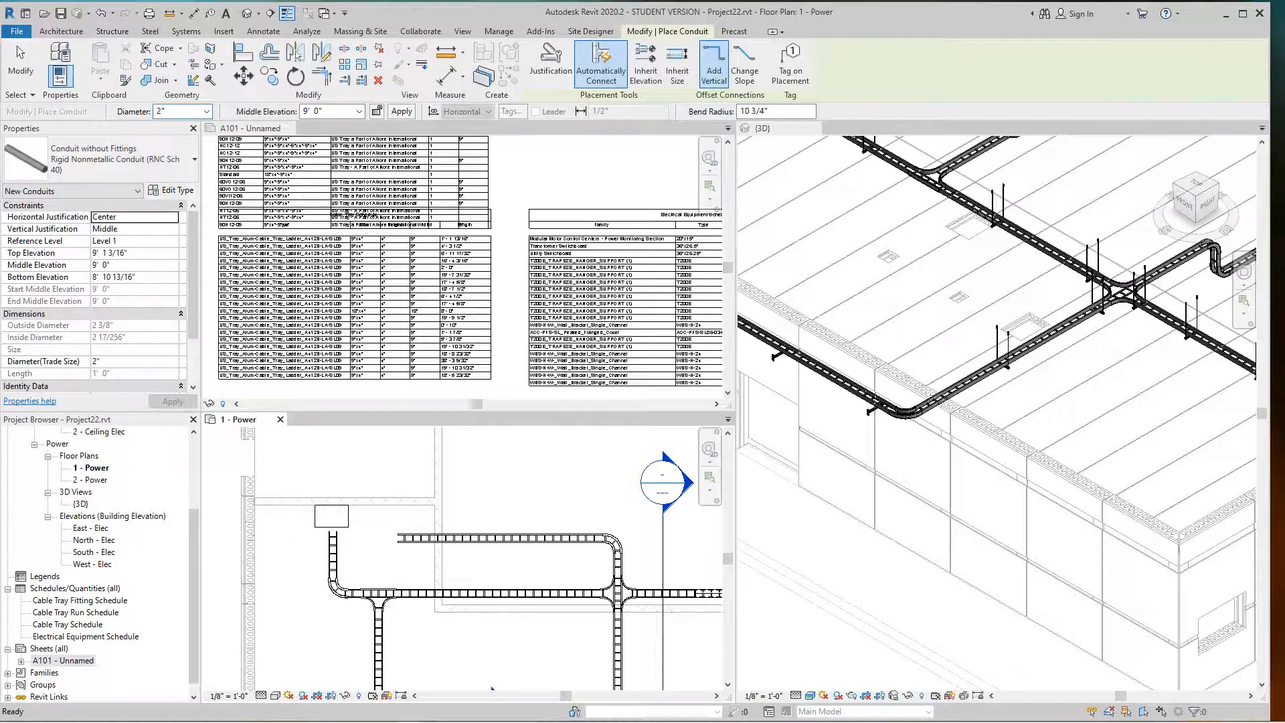
mouse_move(180, 111)
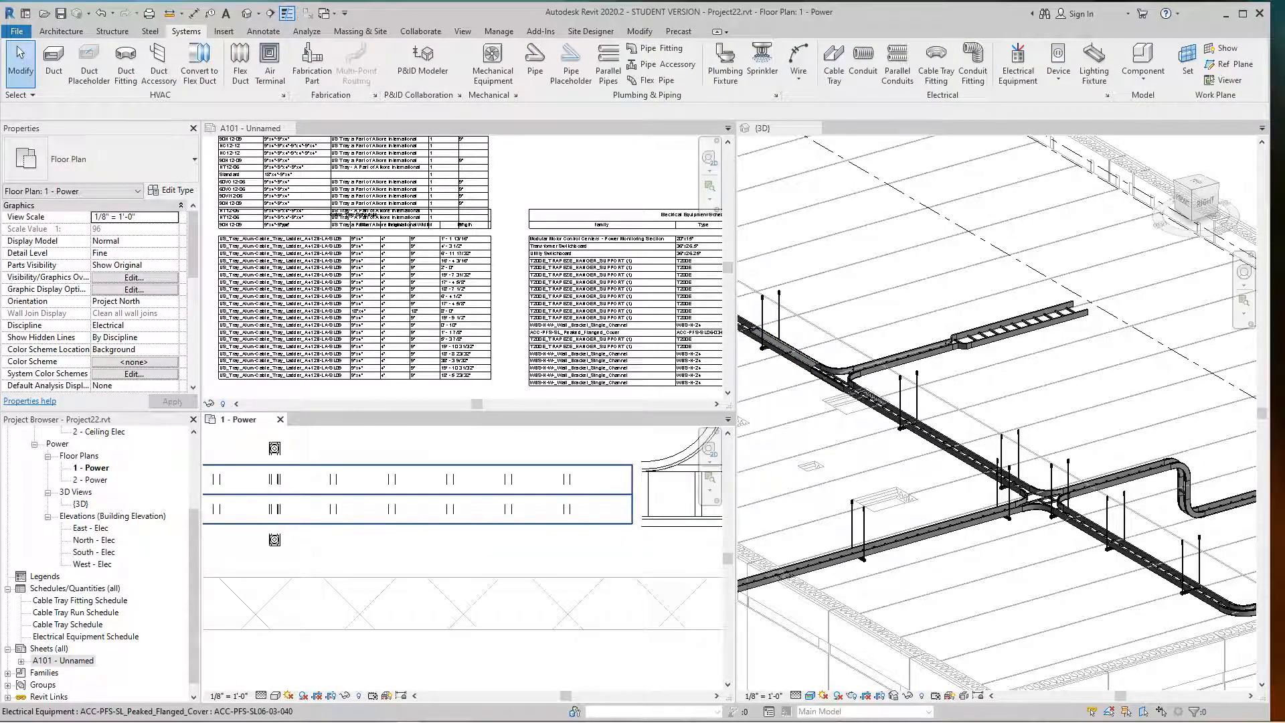
Step: Move the peaked flanged cover onto the ladder tray beside the tee junction
left_click(386, 479)
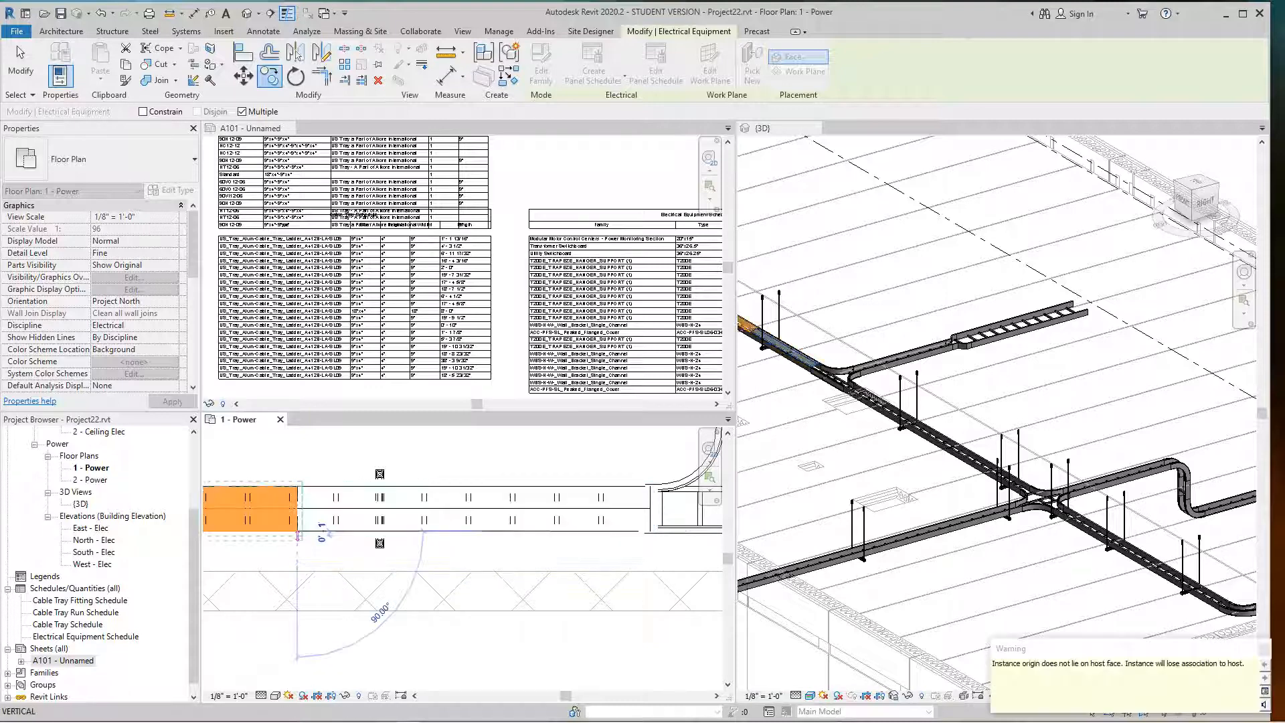
left_click(185, 32)
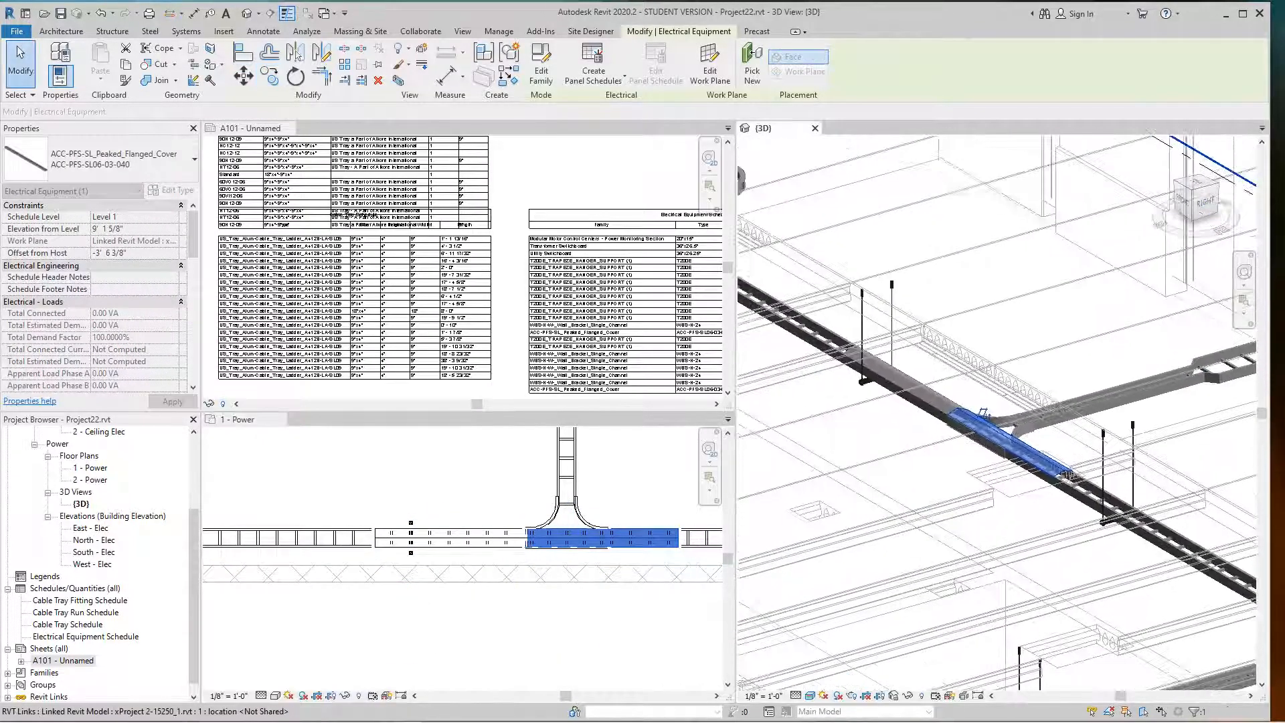
left_click(186, 32)
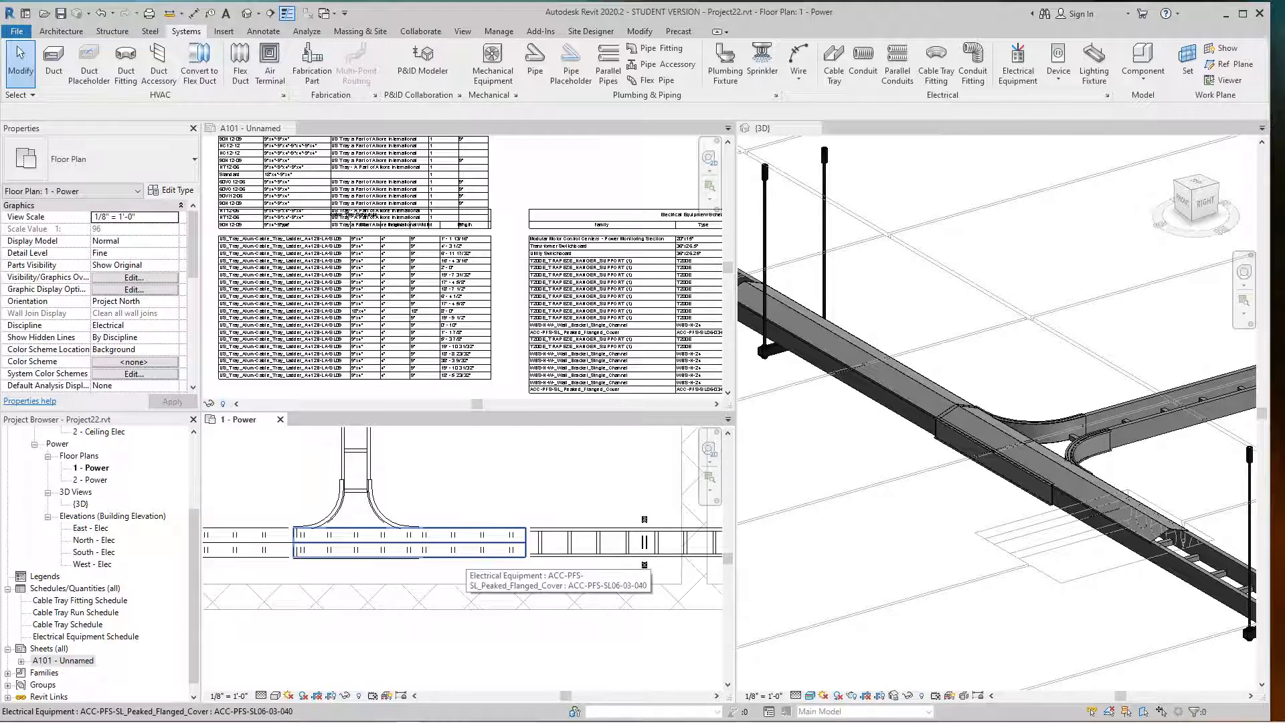
left_click(410, 538)
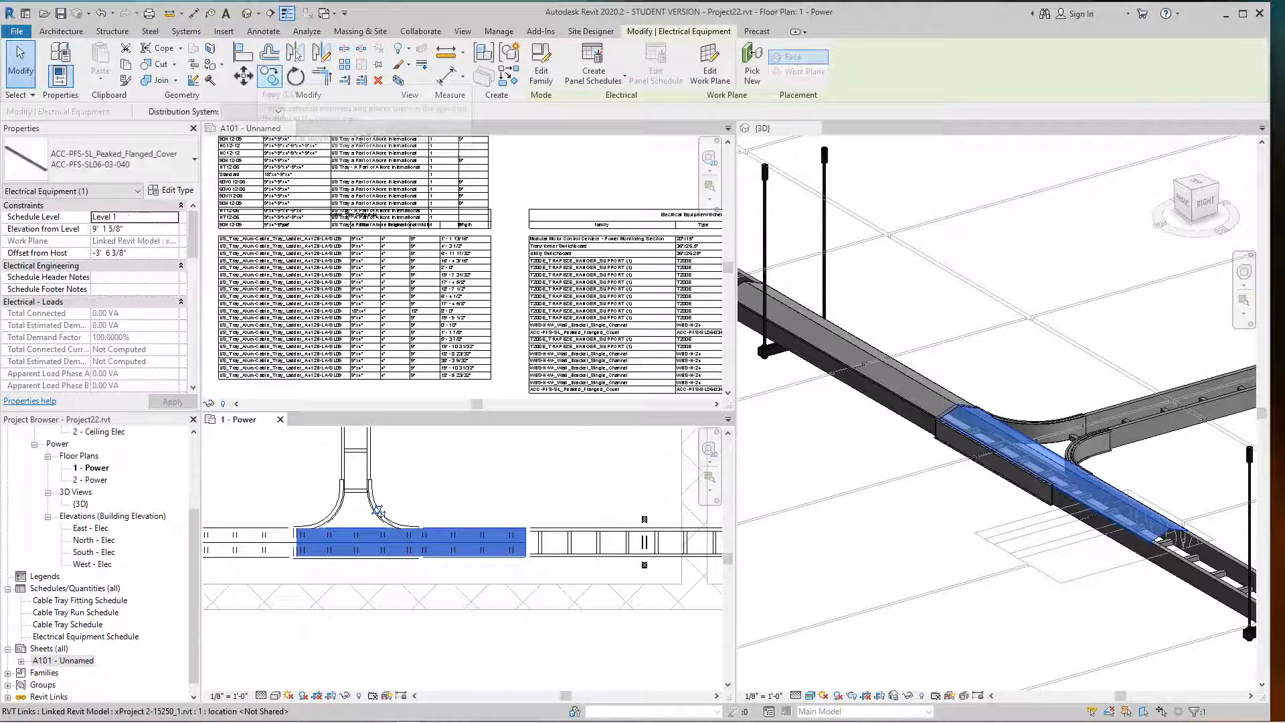
left_click(242, 65)
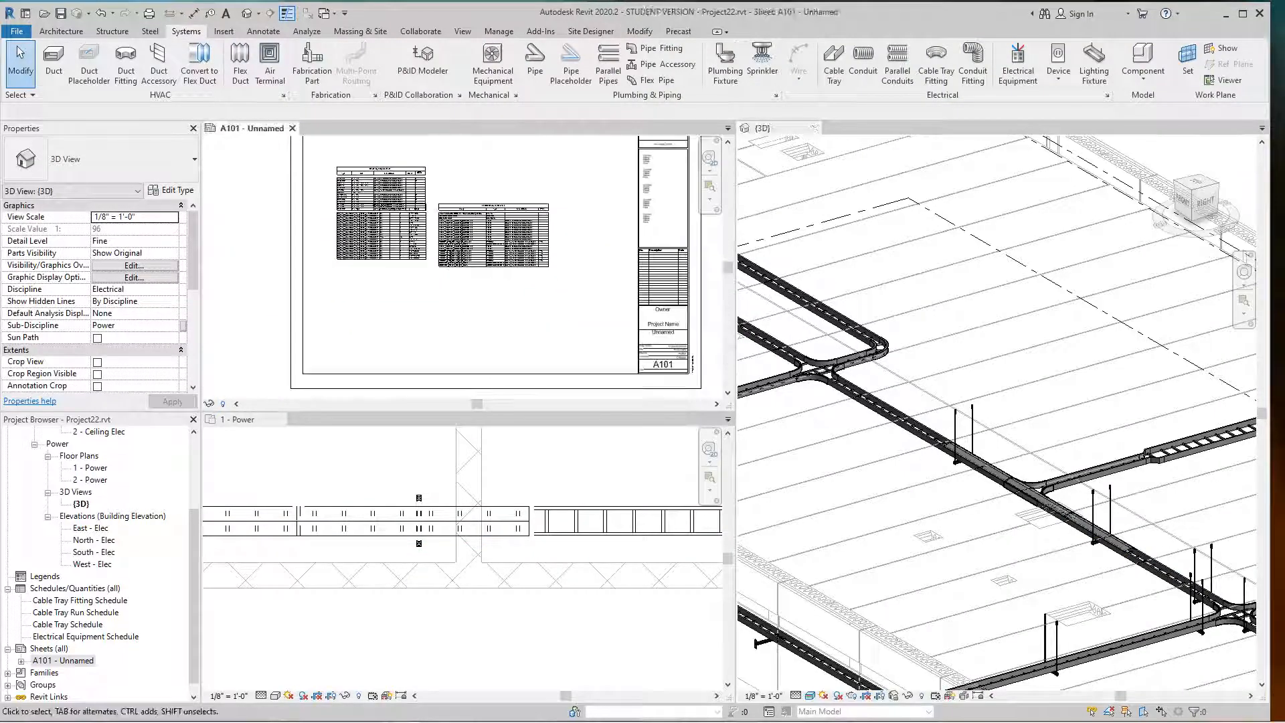
left_click(380, 262)
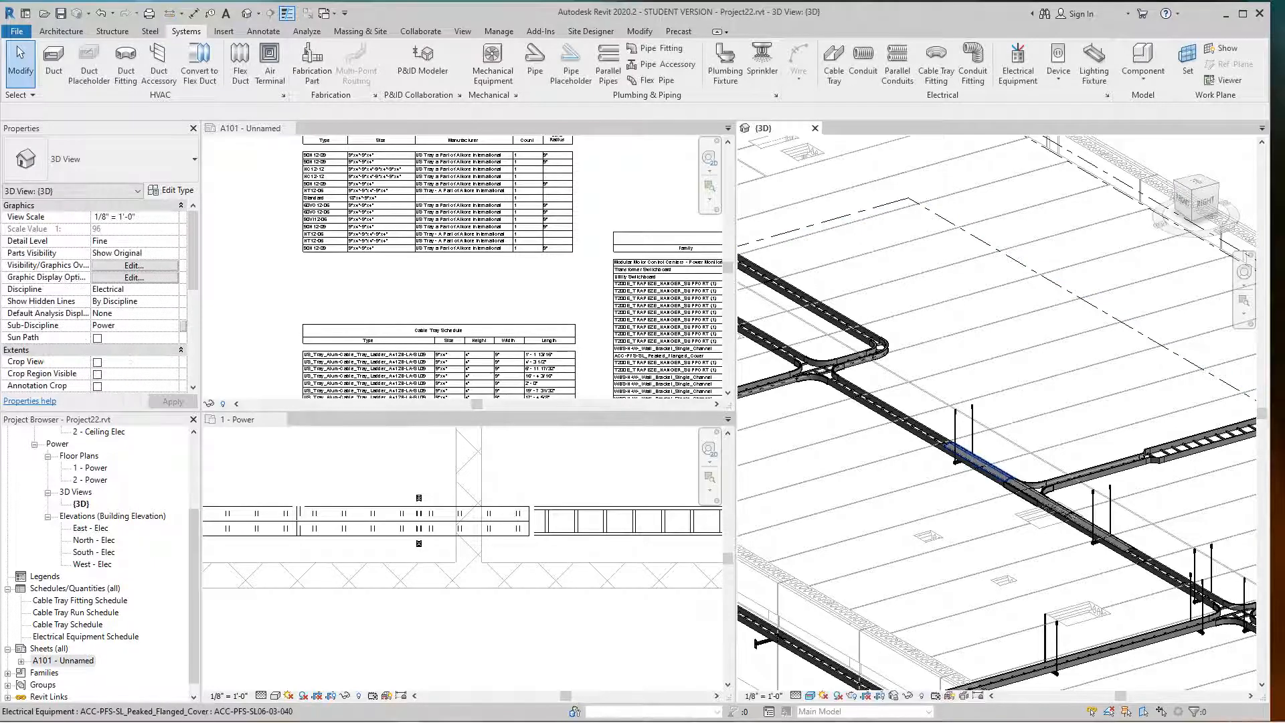
mouse_move(967, 463)
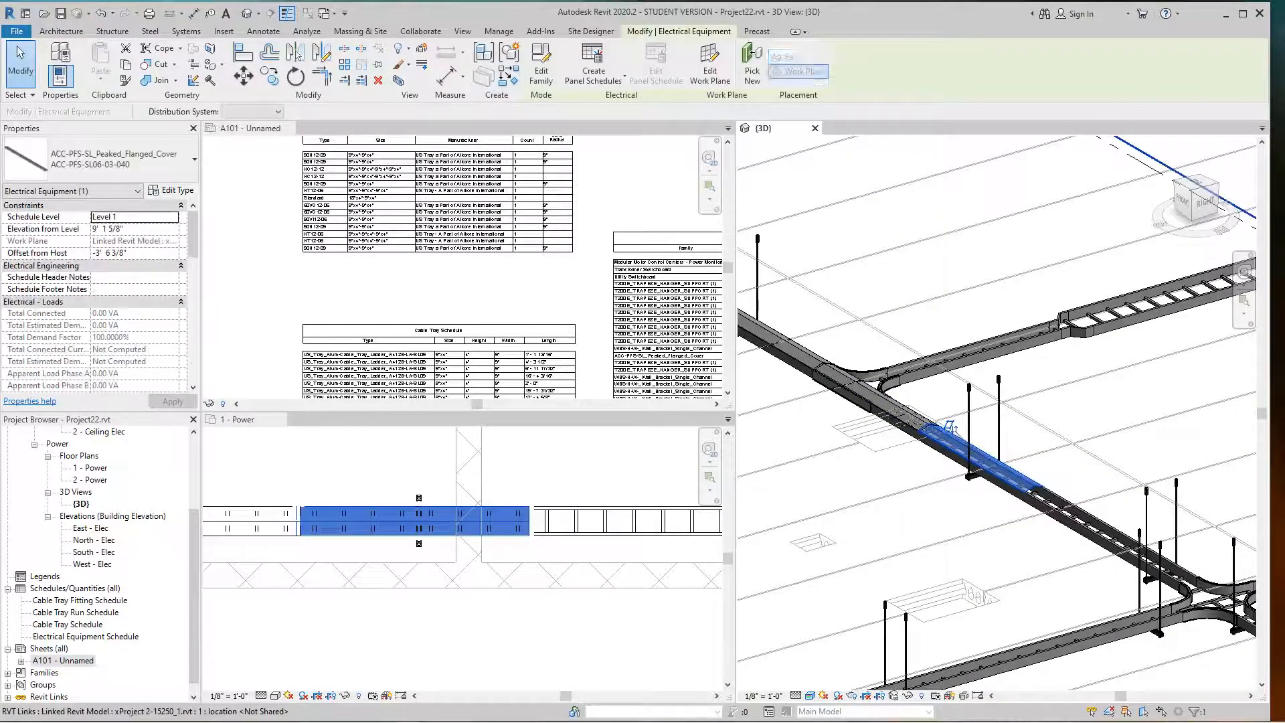
Step: Place the peaked cover beside the vertical ladder tray, rotate it 90°, and open its type properties
left_click(186, 31)
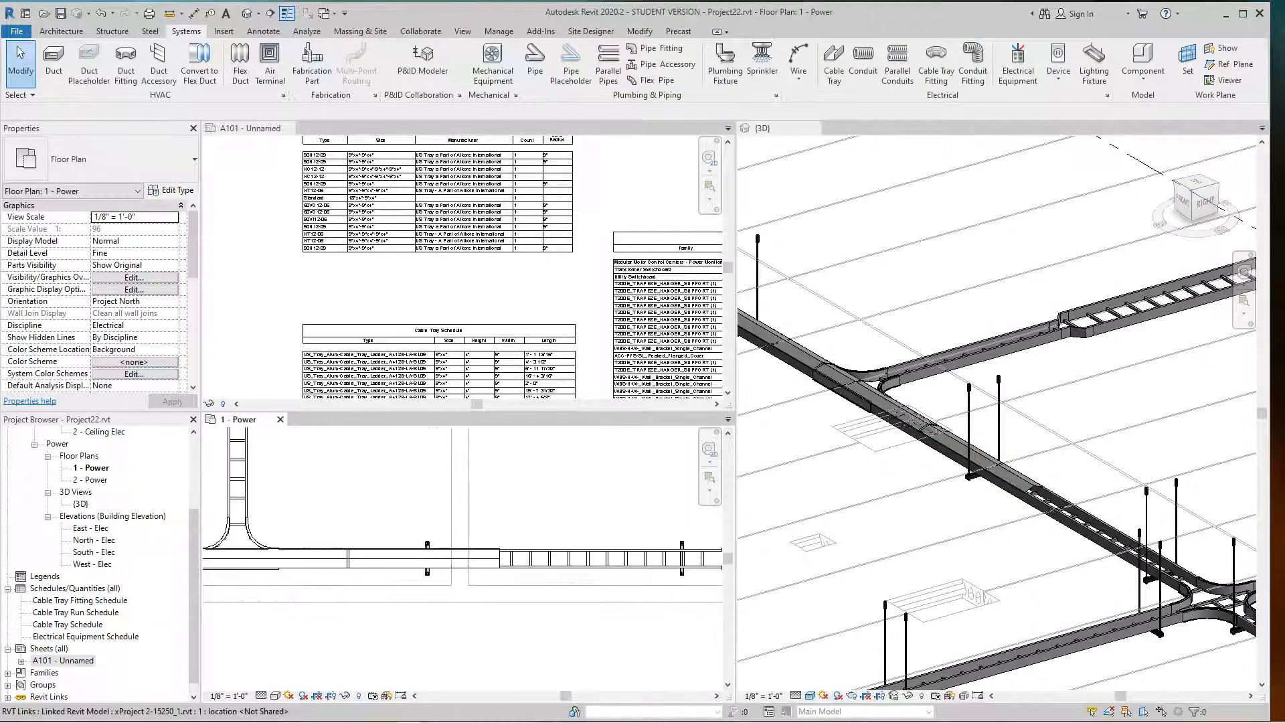
left_click(422, 558)
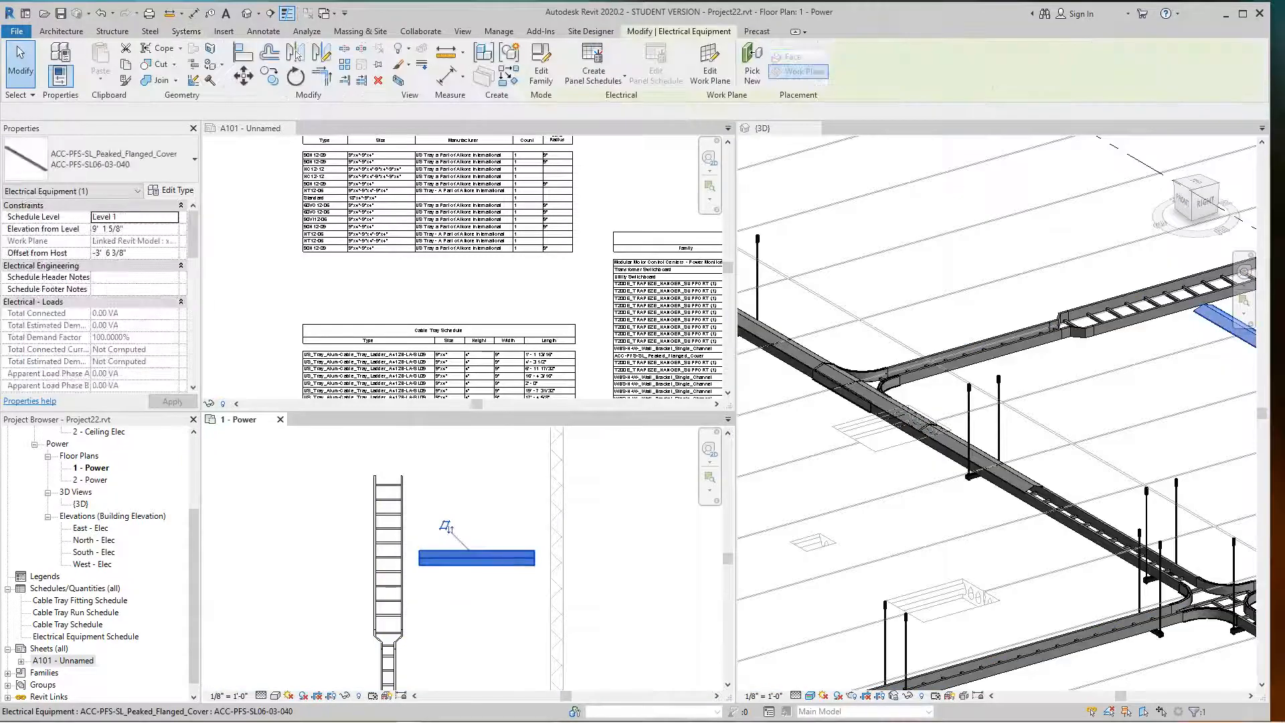
left_click(185, 31)
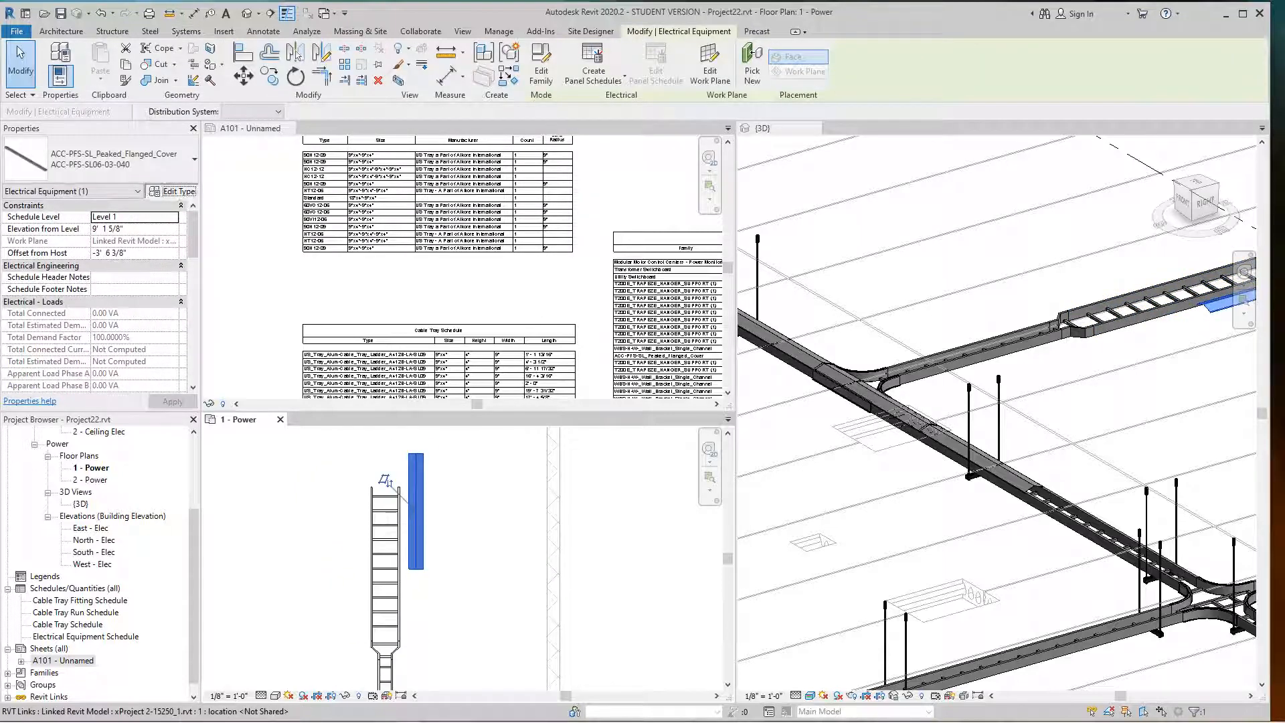
left_click(175, 190)
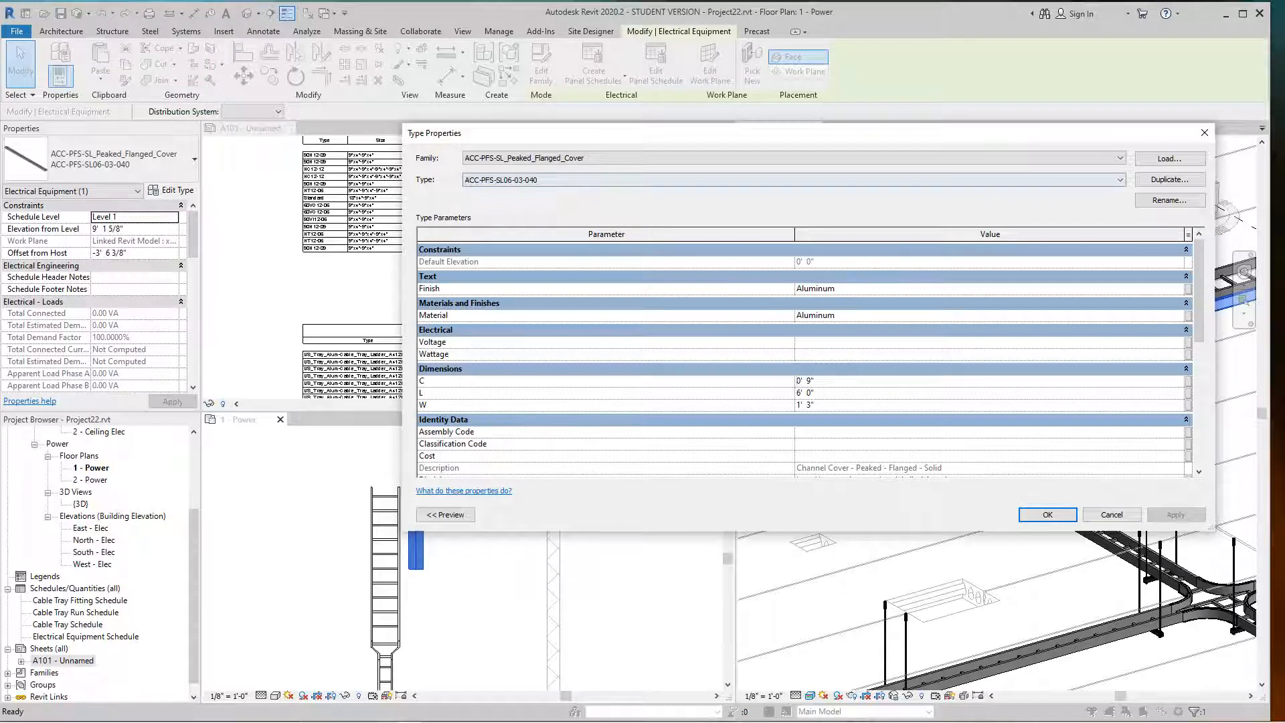
Step: Duplicate the cover type as 'ACC-PFS-SL06-03-040 2' with C set to 1' 6"
left_click(989, 380)
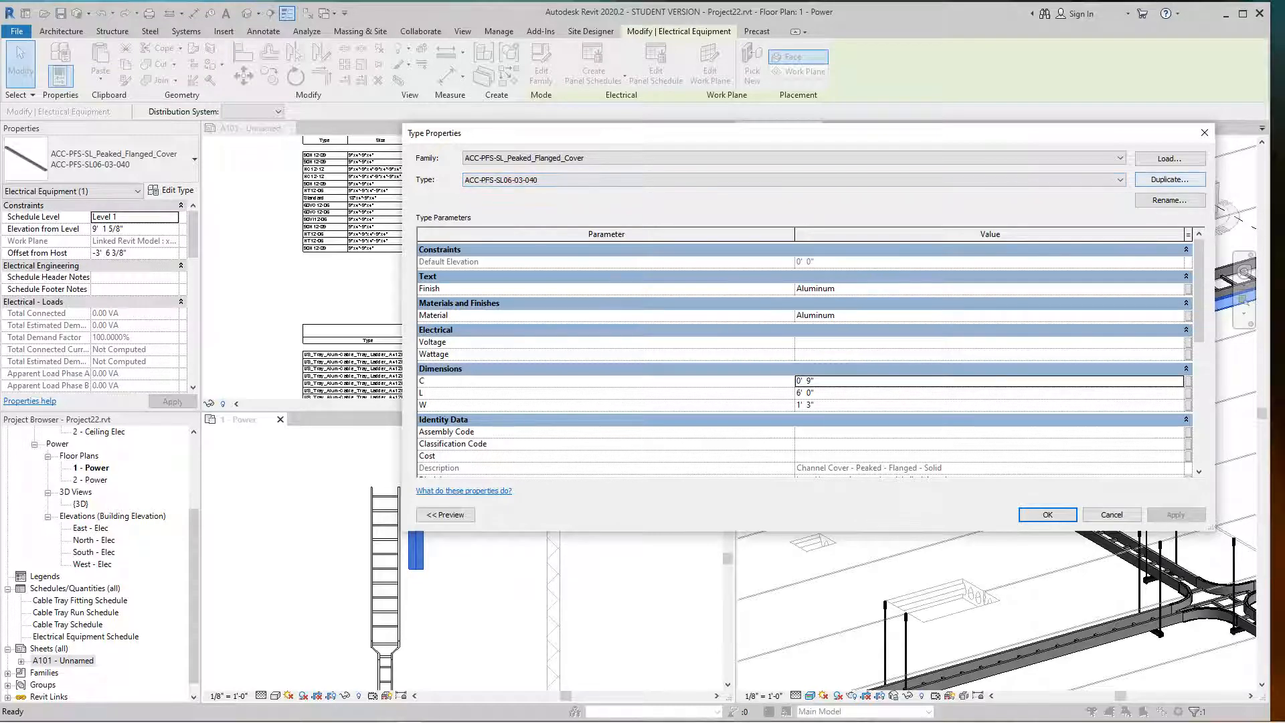
left_click(1169, 179)
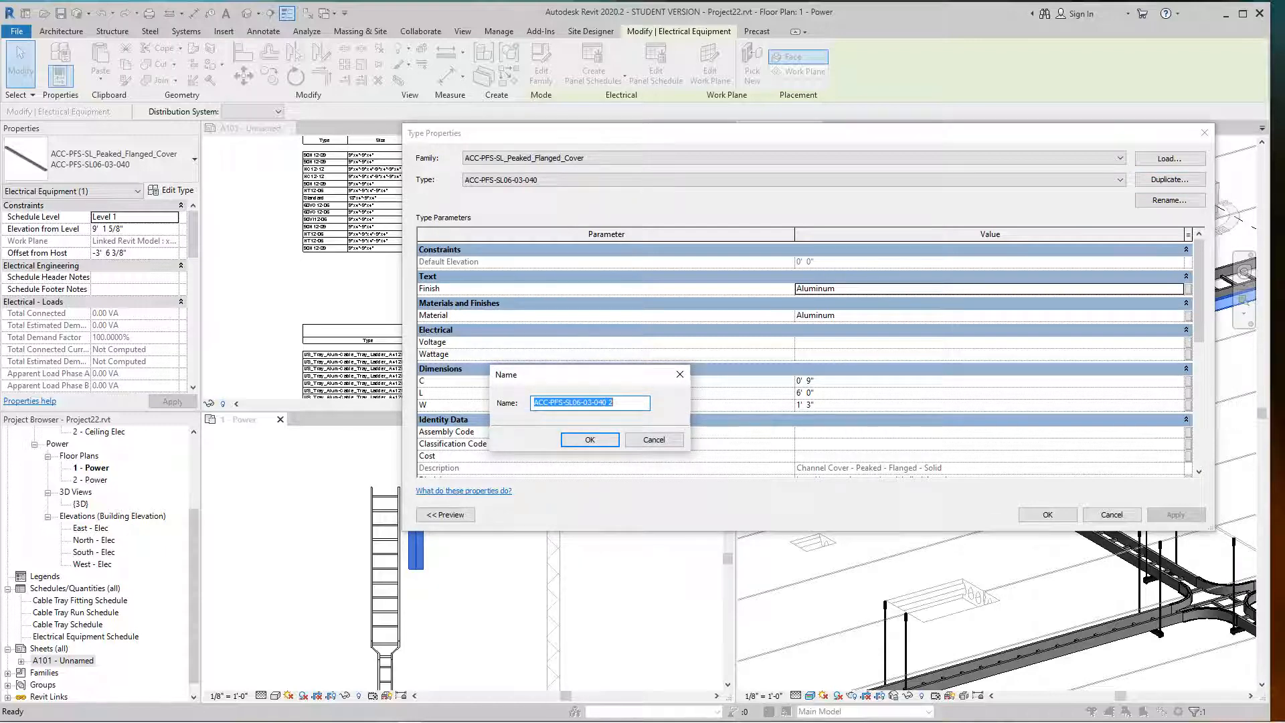
left_click(589, 440)
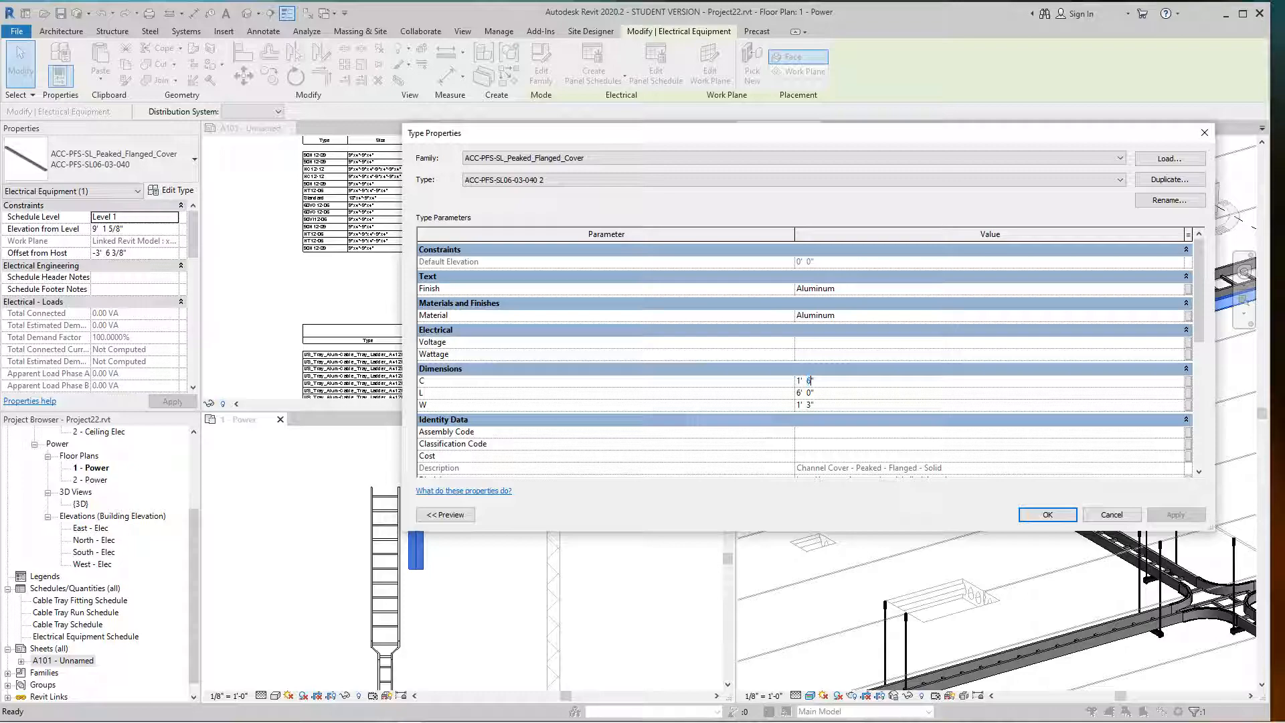
left_click(1046, 515)
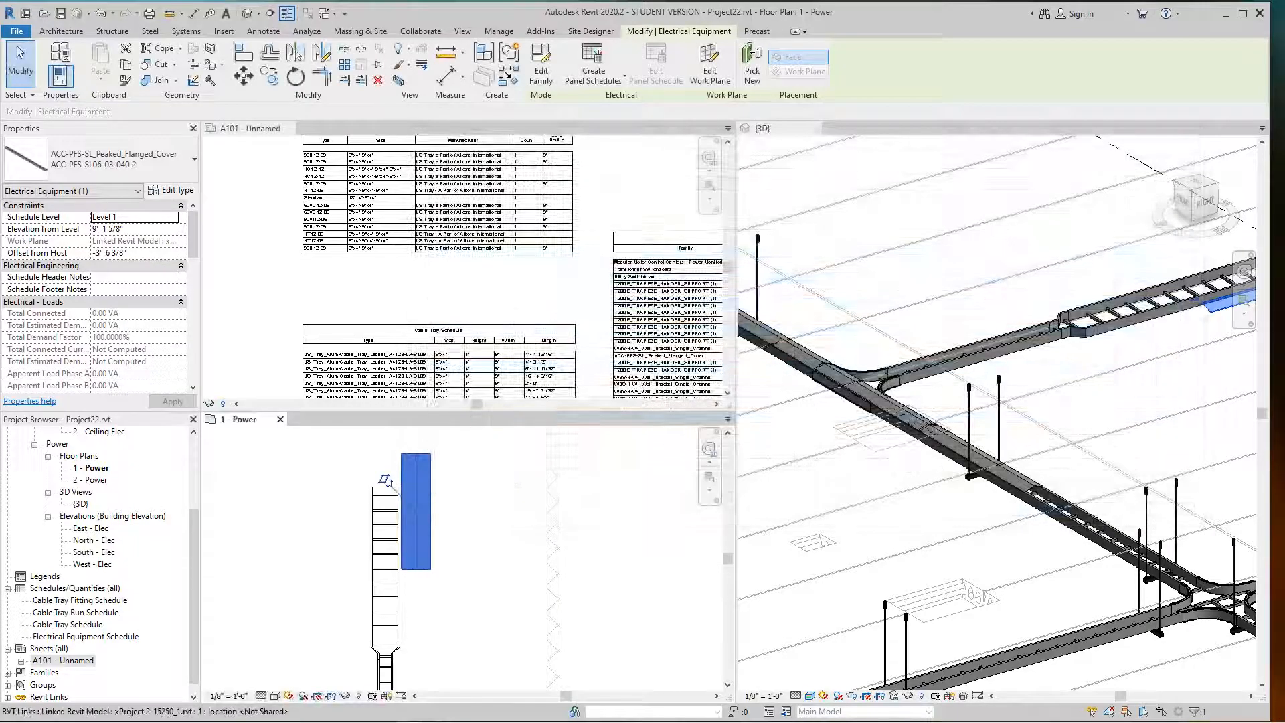
Step: Snap the wider cover onto the ladder tray end and copy it along the vertical branch
left_click(186, 31)
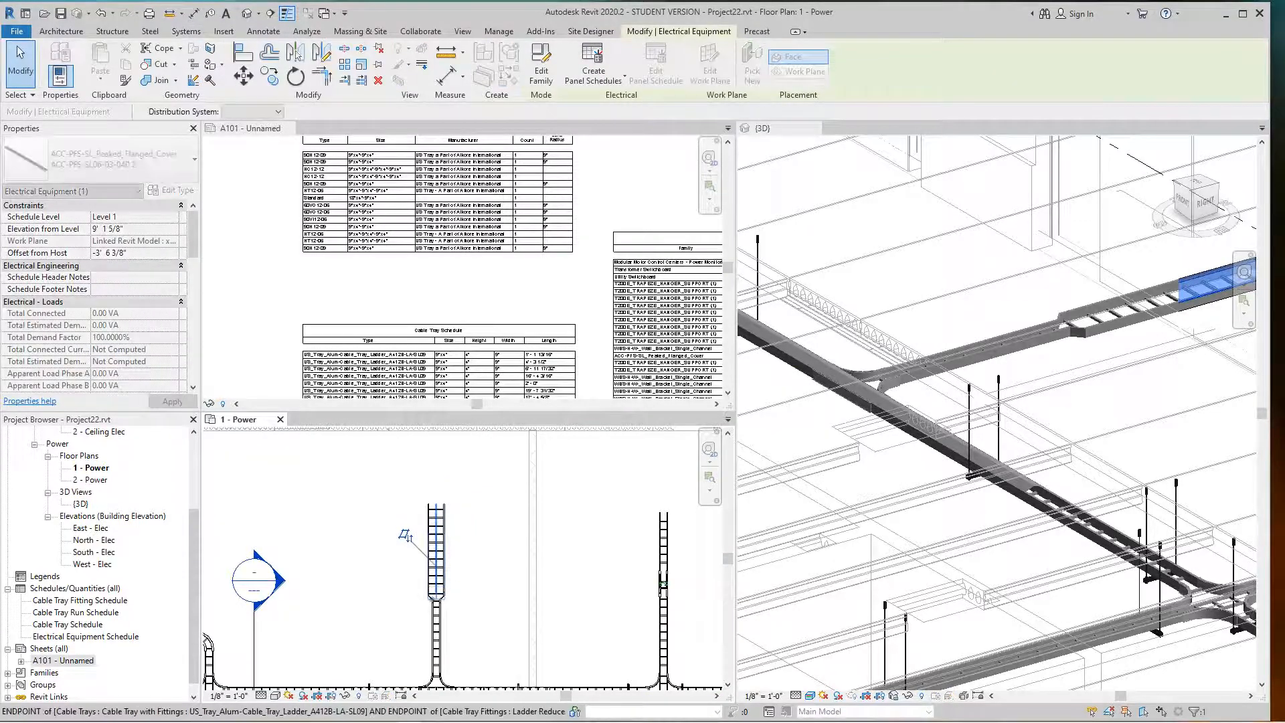
left_click(186, 31)
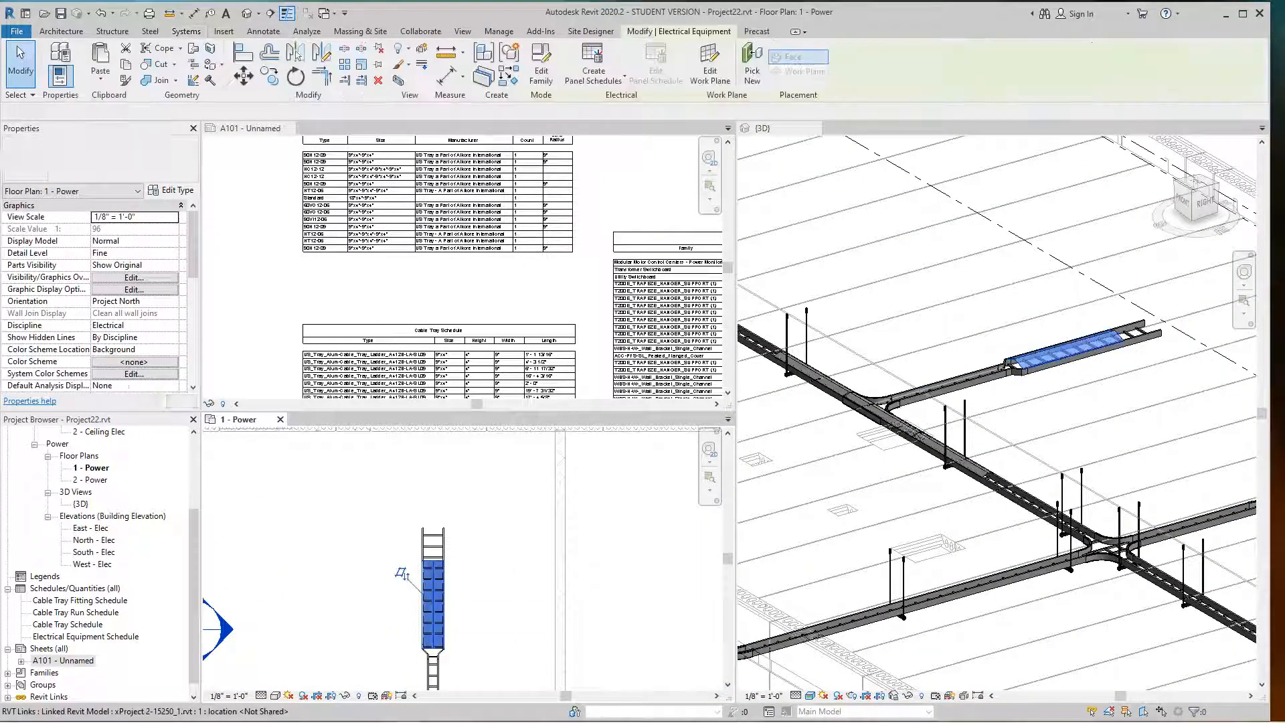
left_click(435, 591)
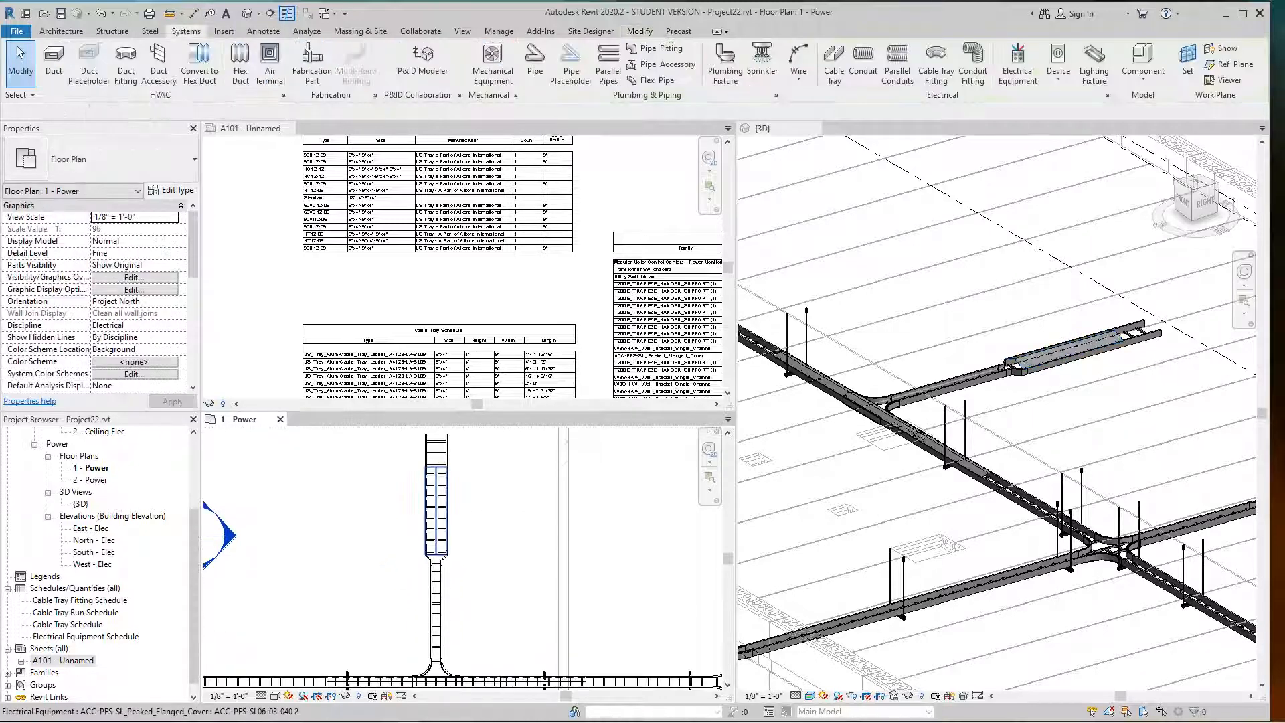
left_click(437, 516)
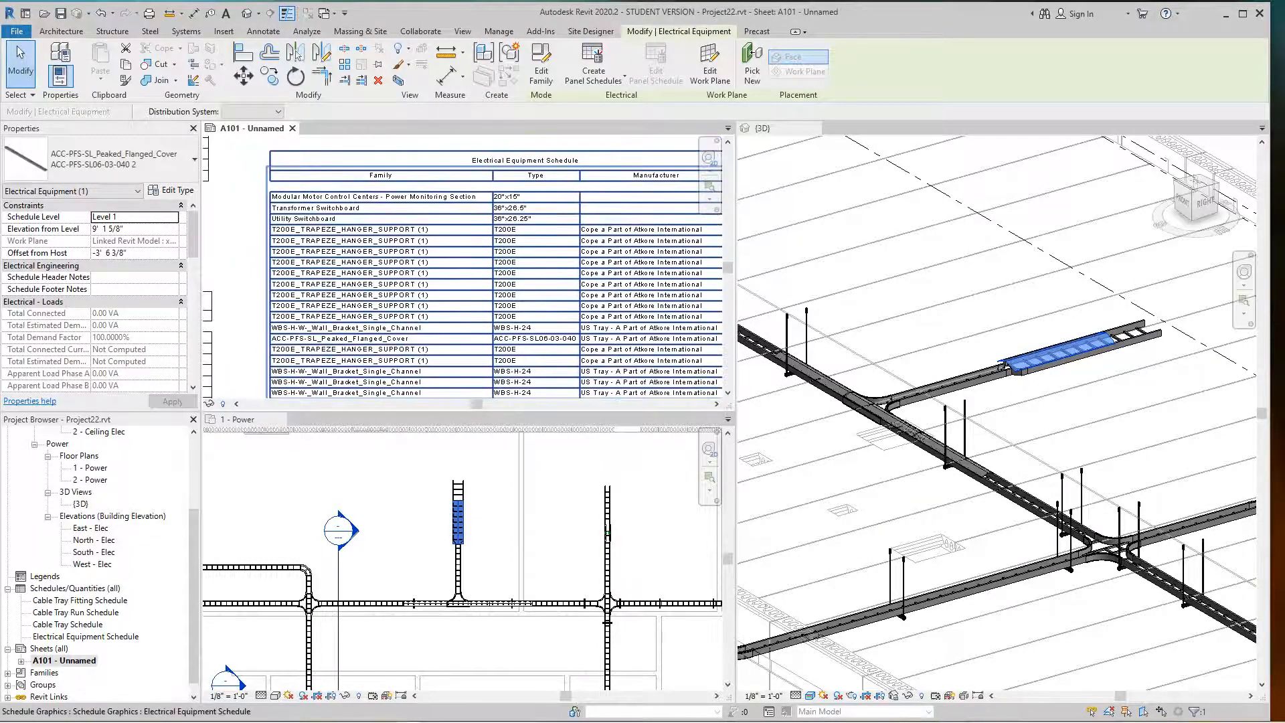
Step: Zoom into the plan, select the single-channel wall bracket, and view its type size choices
scroll("down", 3)
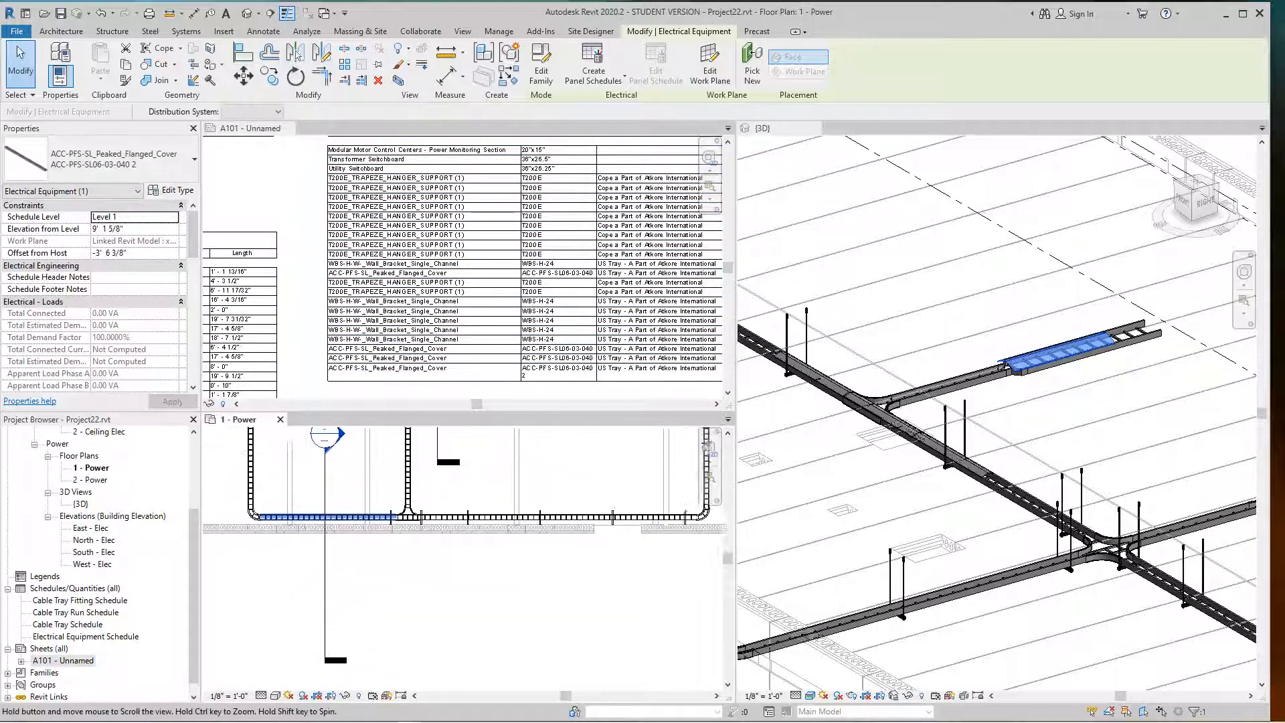
left_click(185, 31)
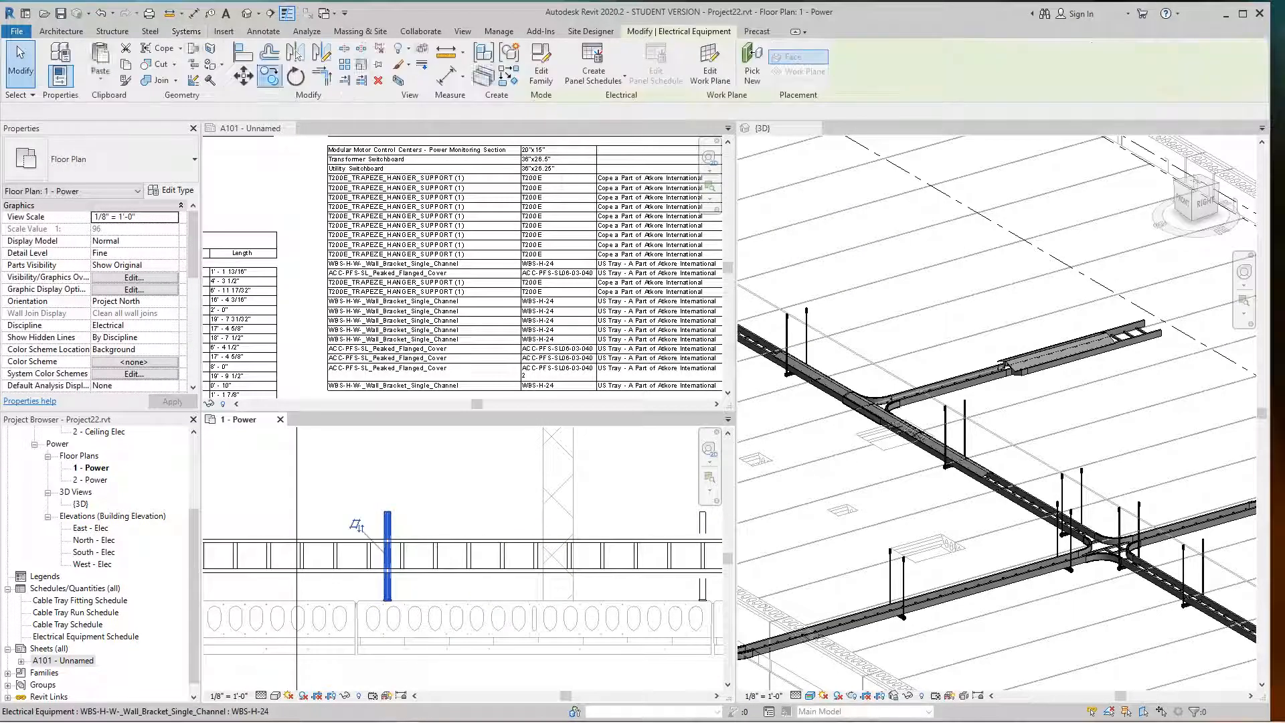
left_click(387, 541)
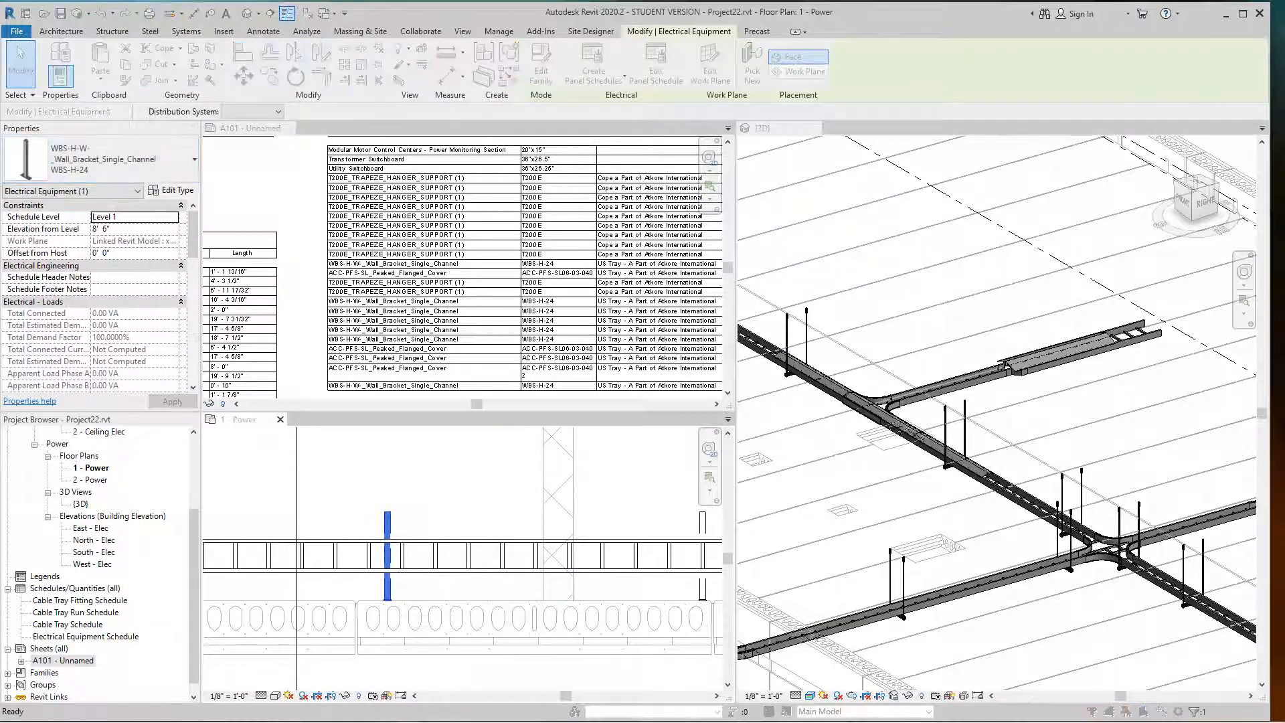
left_click(170, 190)
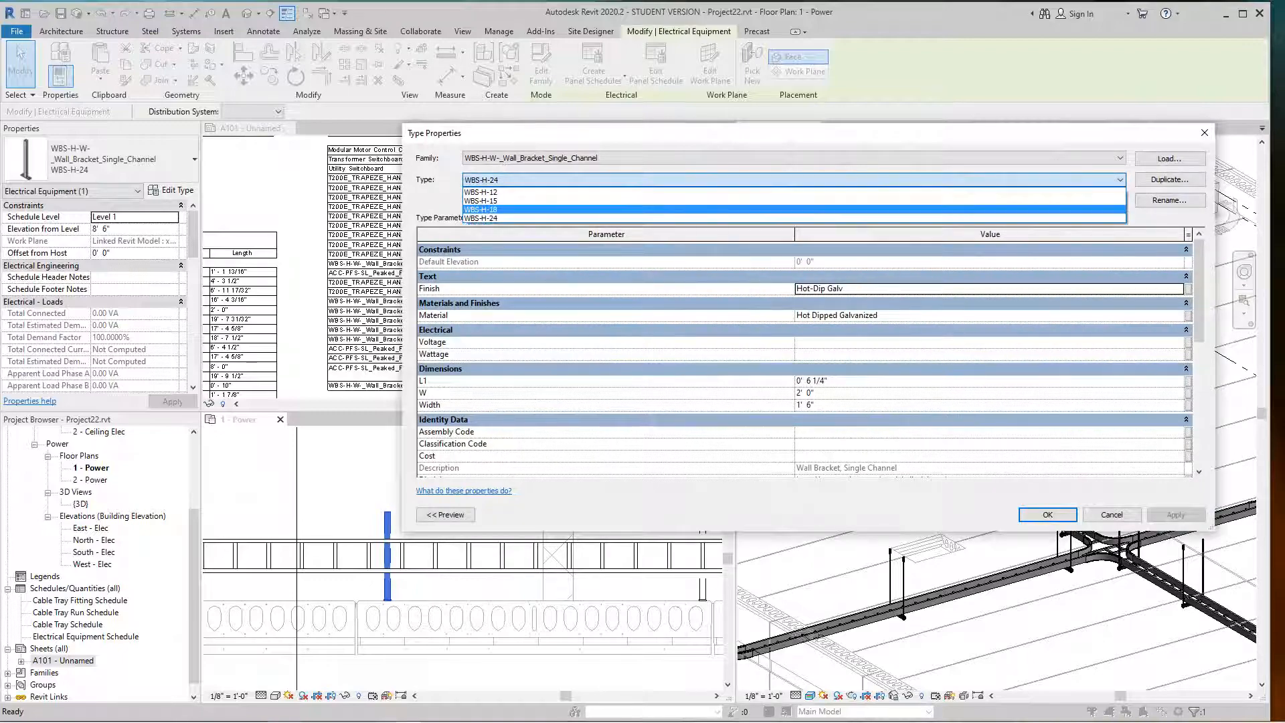
Step: Switch the wall bracket to the WBS-H-18 type
left_click(483, 209)
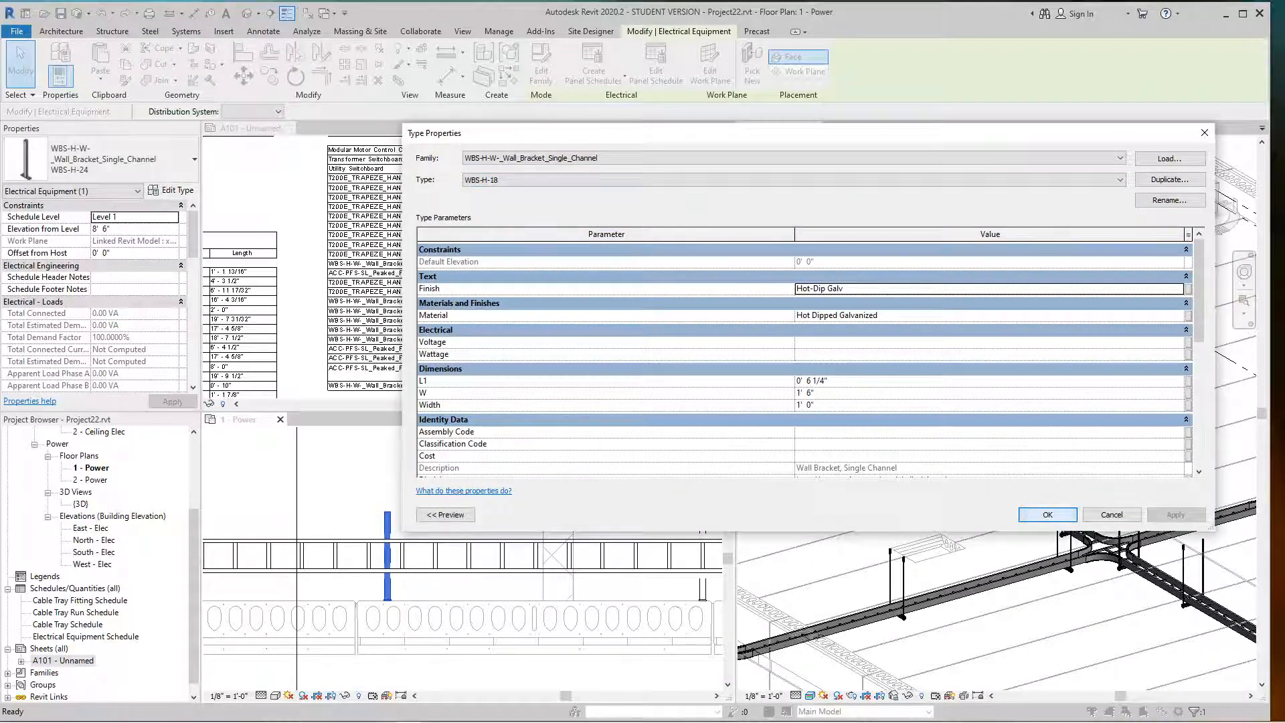
left_click(1046, 514)
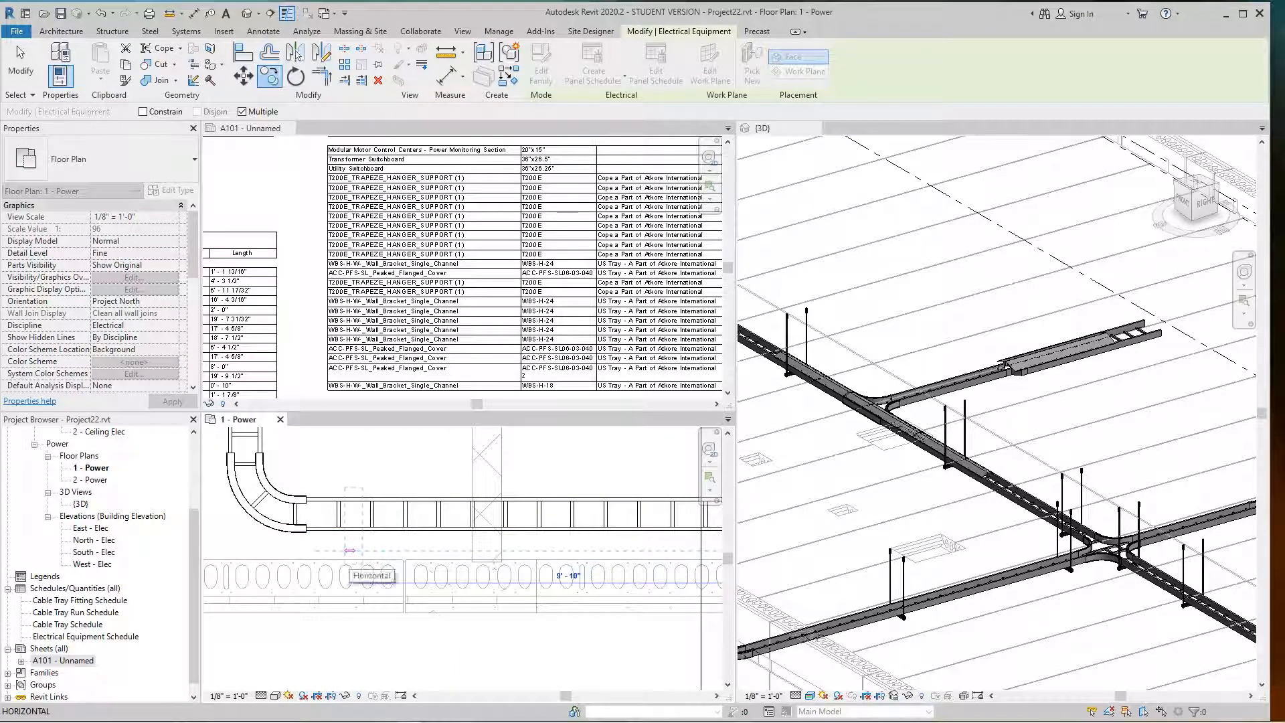
Step: Draw a horizontal section line across the cable tray to create Section 2
left_click(186, 31)
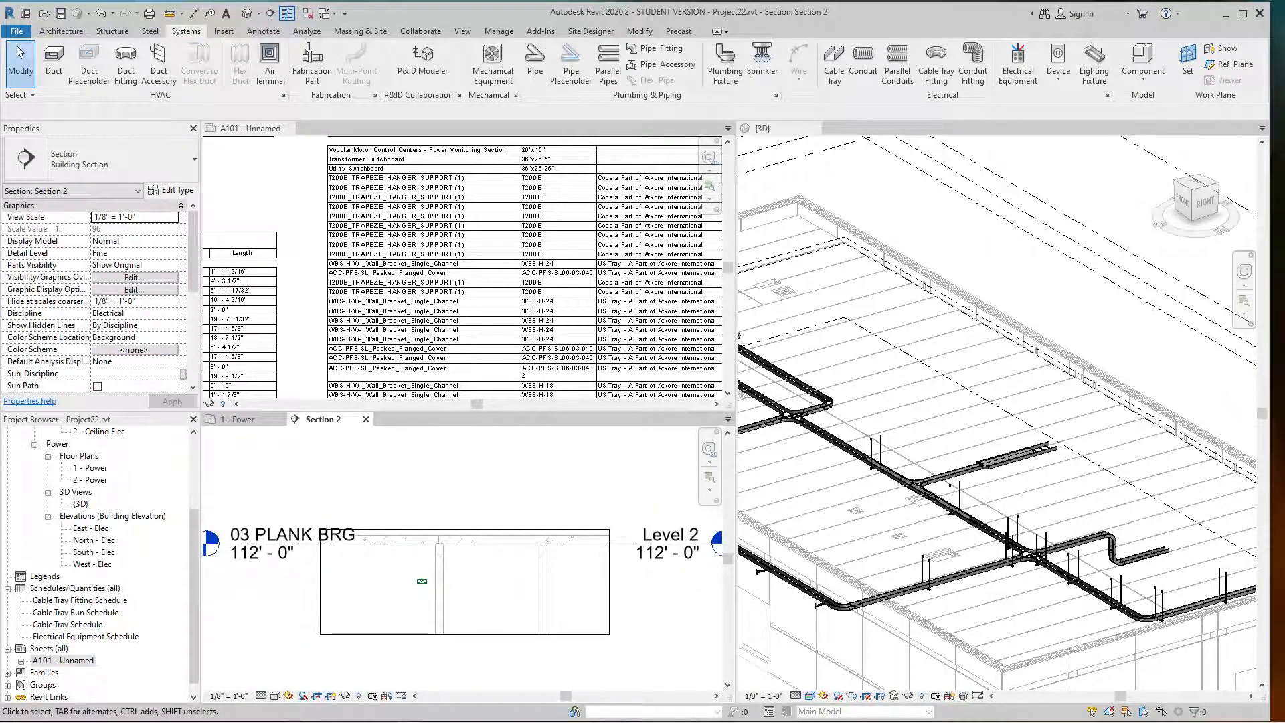
Step: Reposition the section line in 1 - Power so Section 2 cuts through the tray
left_click(852, 442)
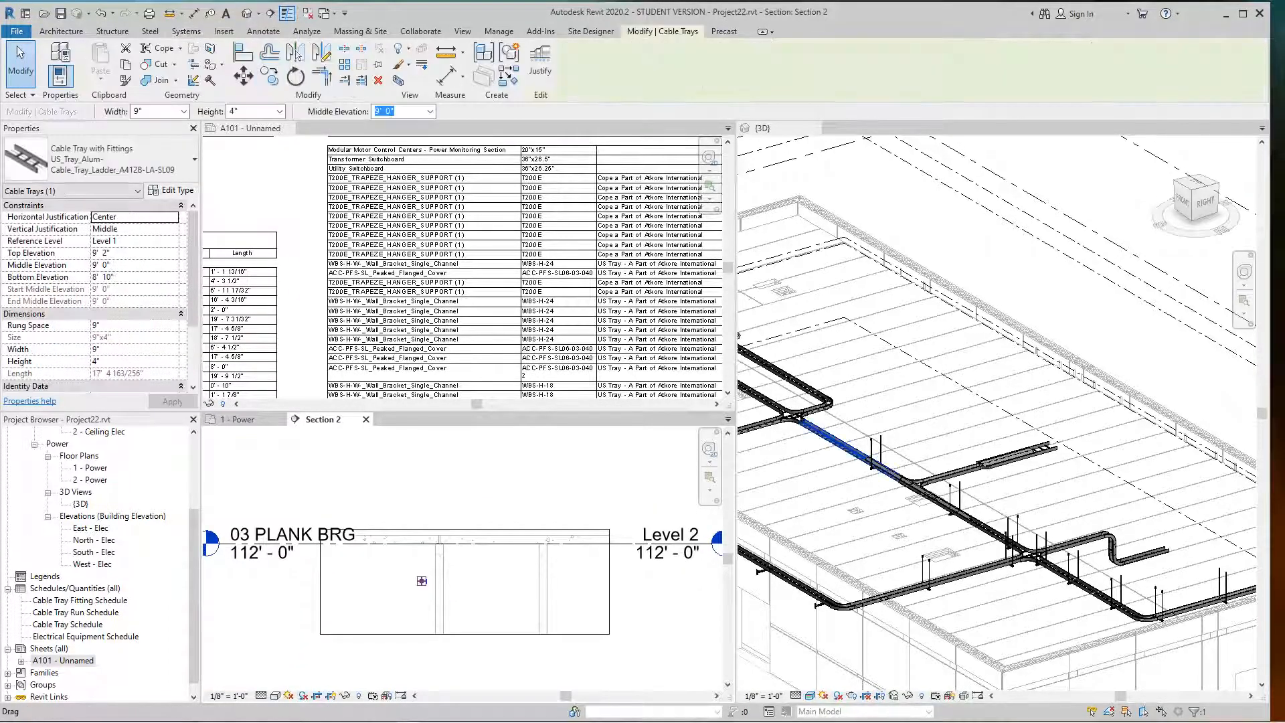
left_click(186, 31)
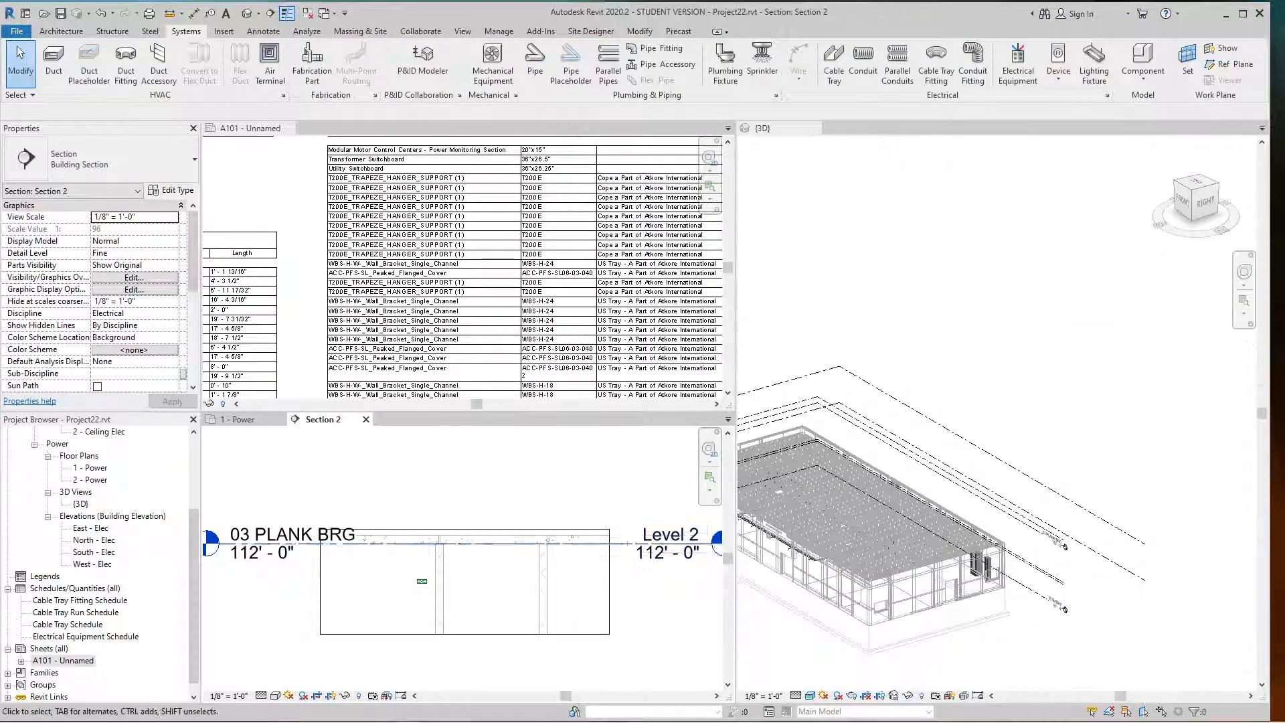
left_click(237, 419)
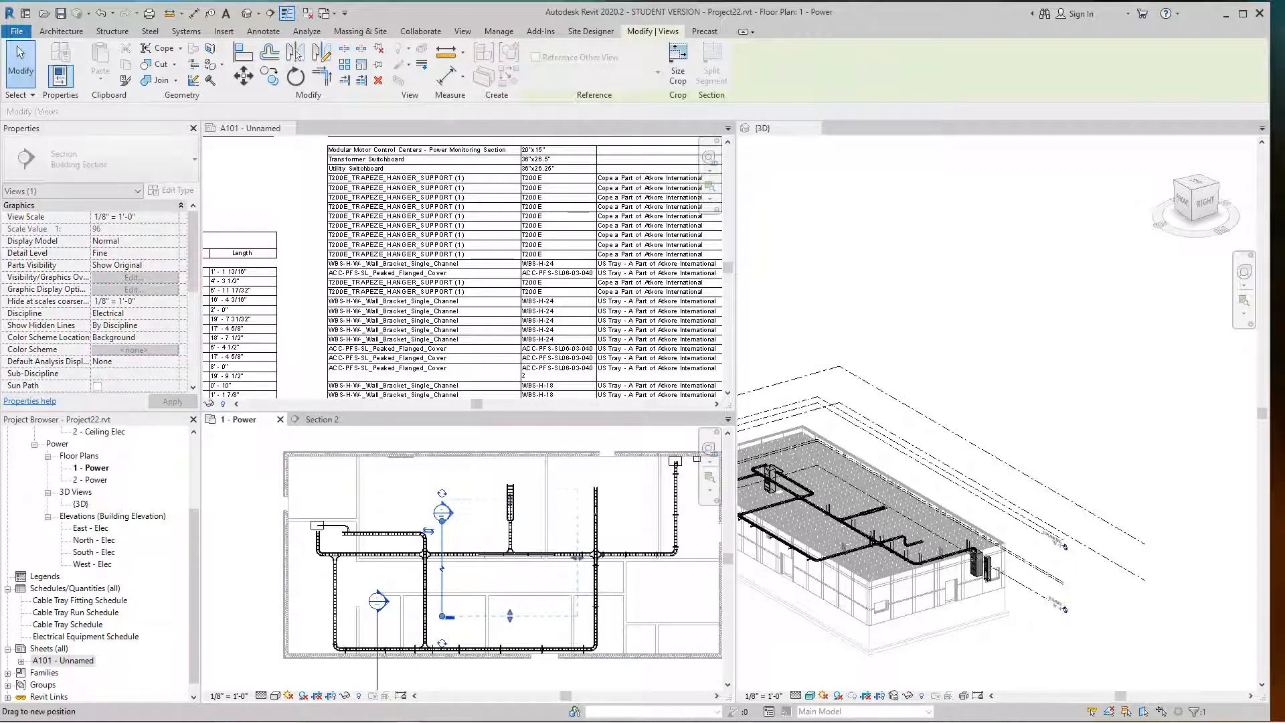
left_click(185, 32)
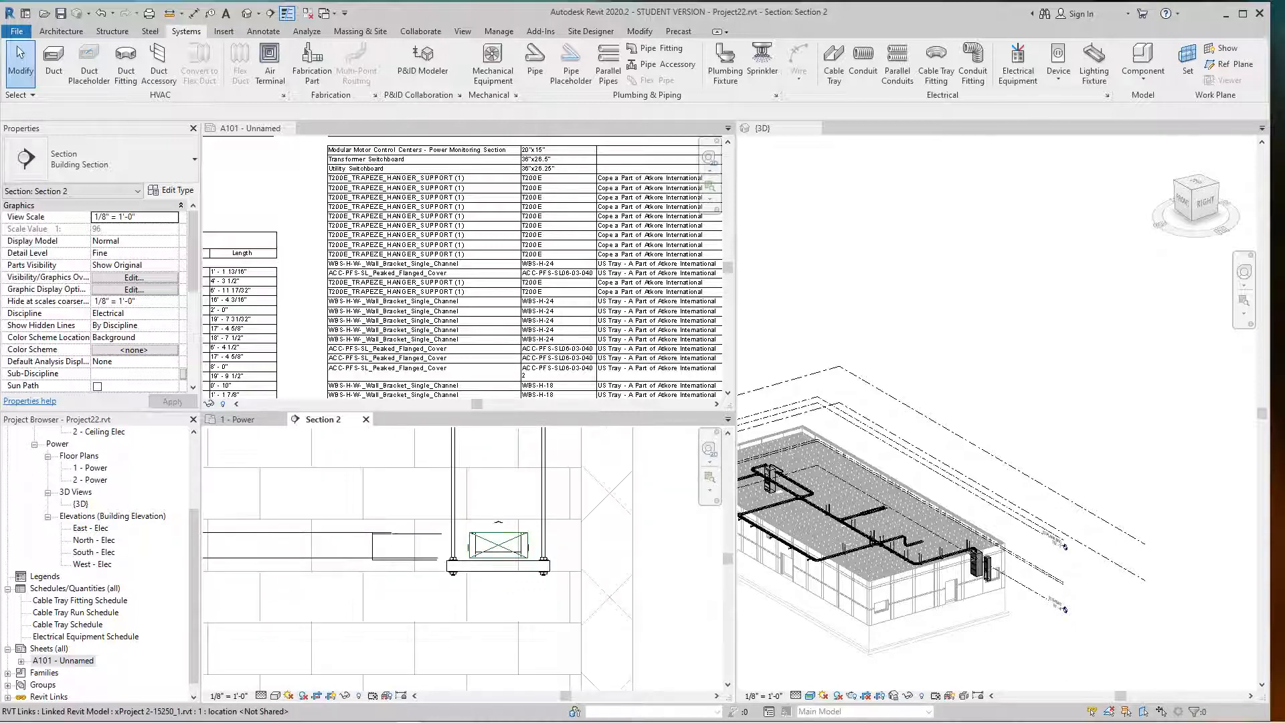
Step: Set Section 2's visual style to Consistent Colors
left_click(277, 695)
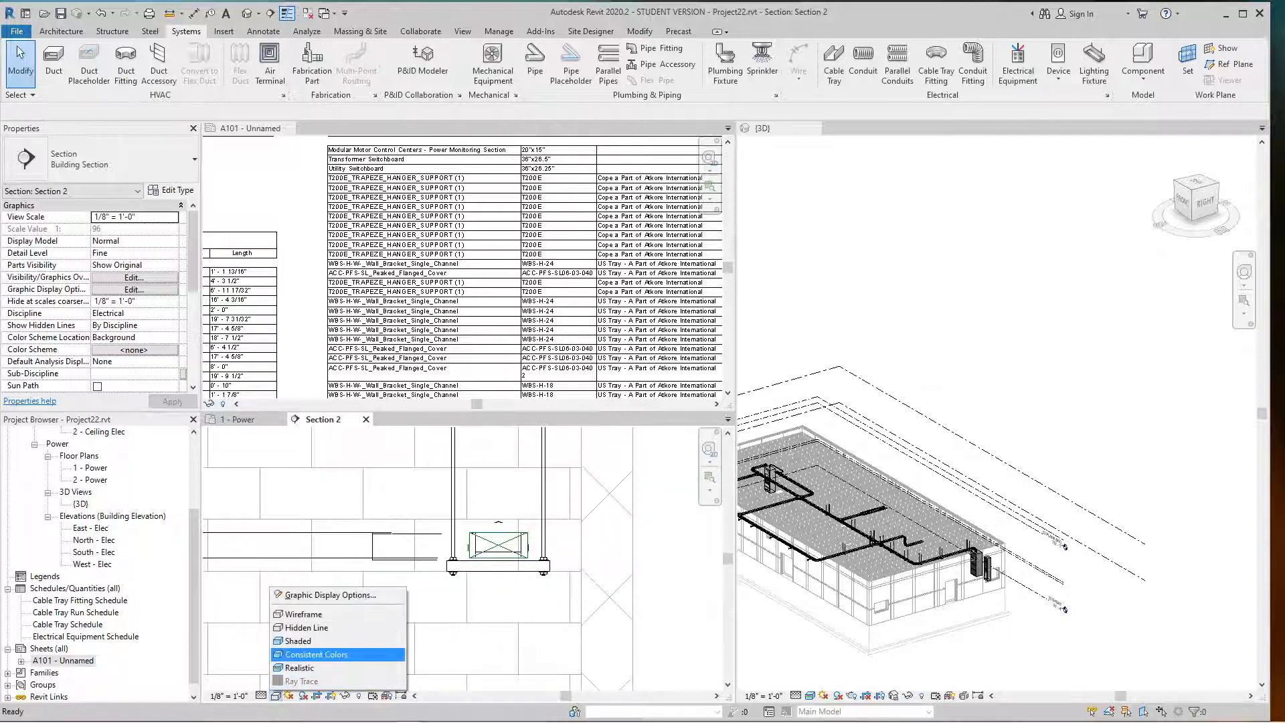
left_click(317, 654)
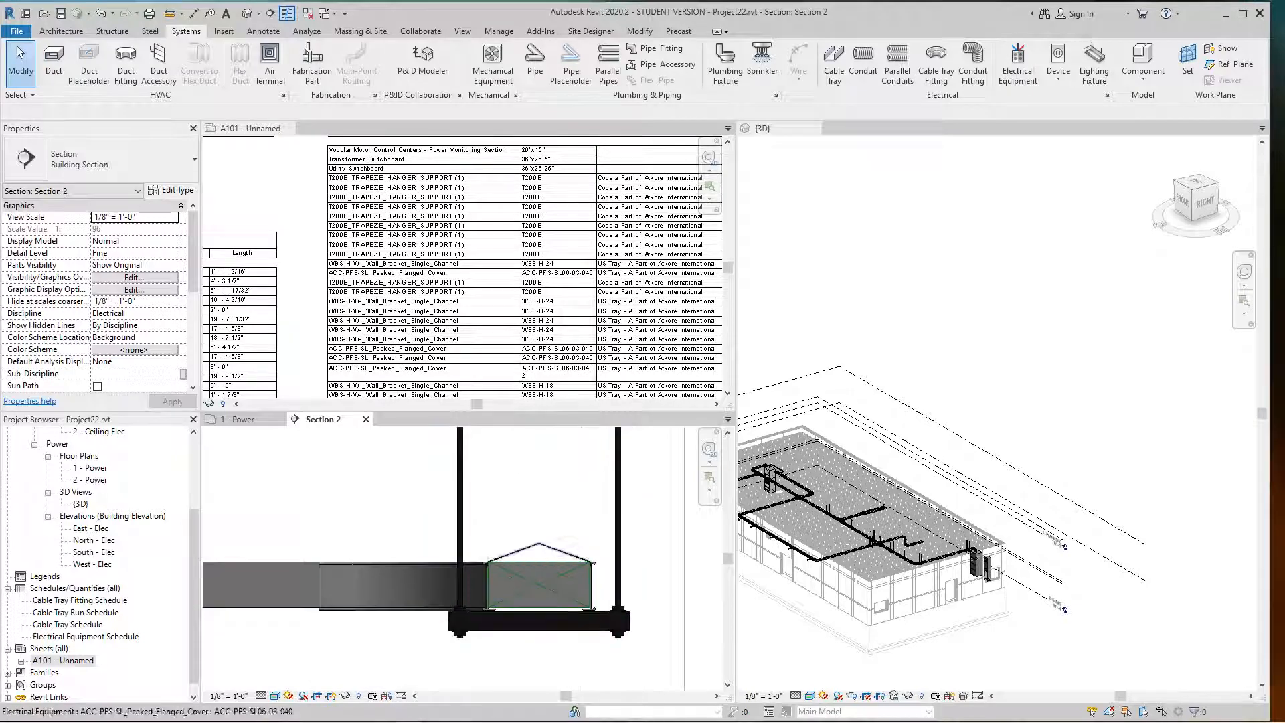